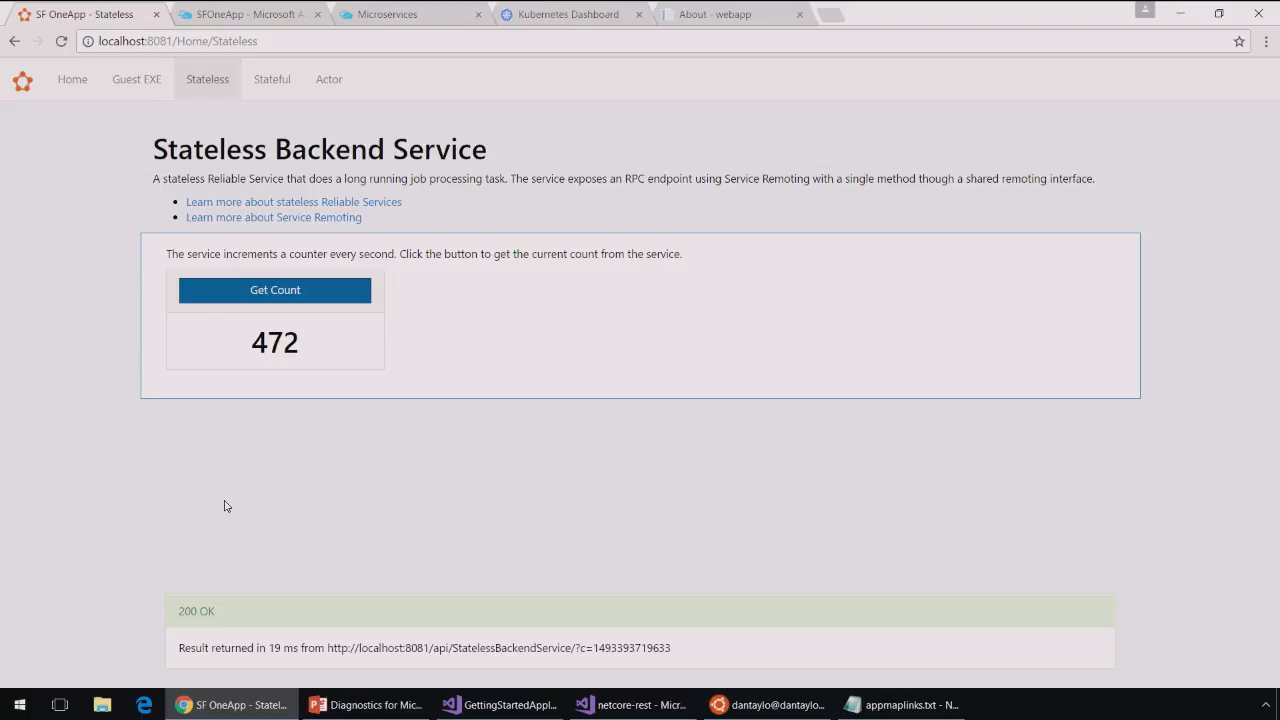
Return to the Home overview of the five services, then go to the Stateless Backend Service page
{"action": "left_click", "coordinate": [72, 80]}
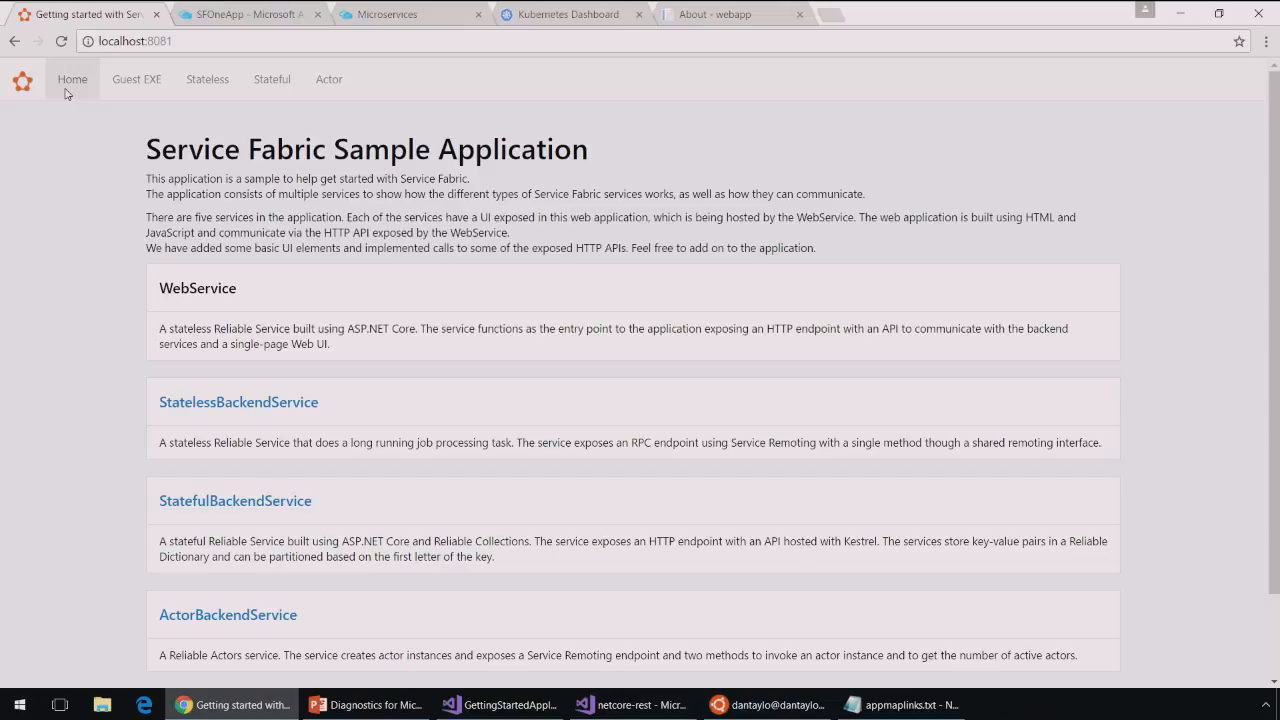
{"action": "mouse_move", "coordinate": [140, 312]}
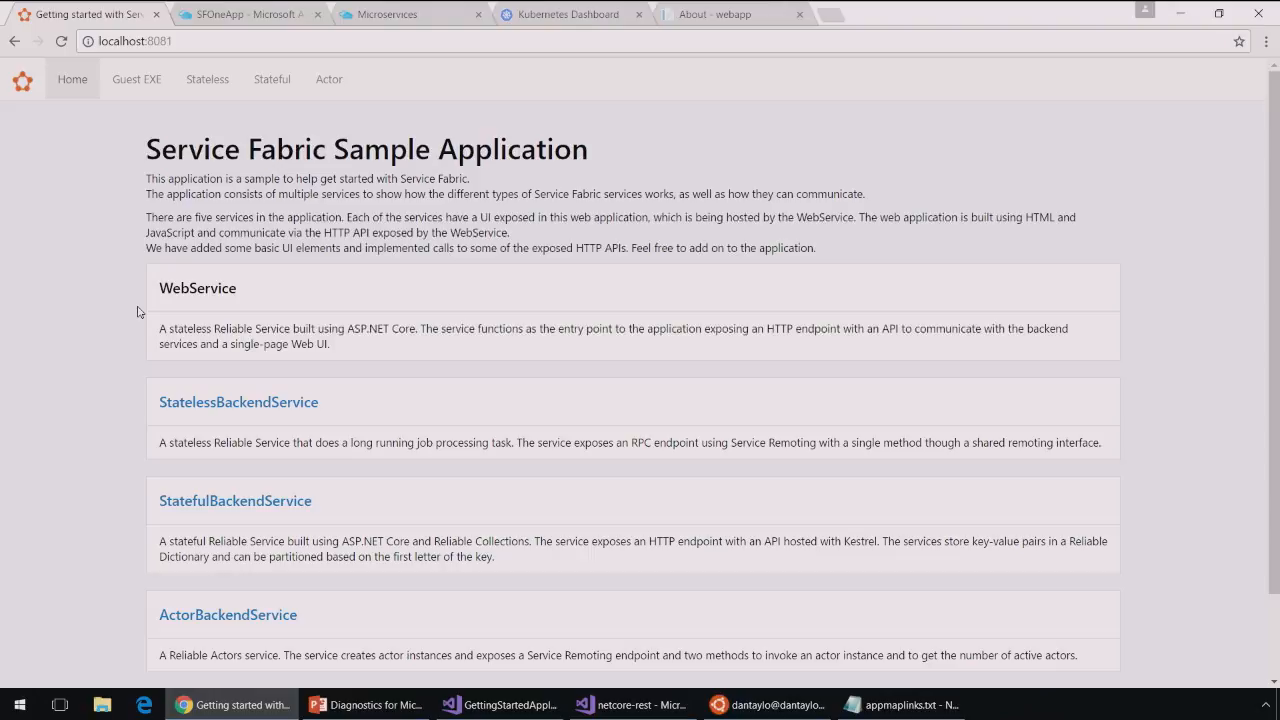
{"action": "scroll", "scroll_direction": "down", "scroll_amount": 3}
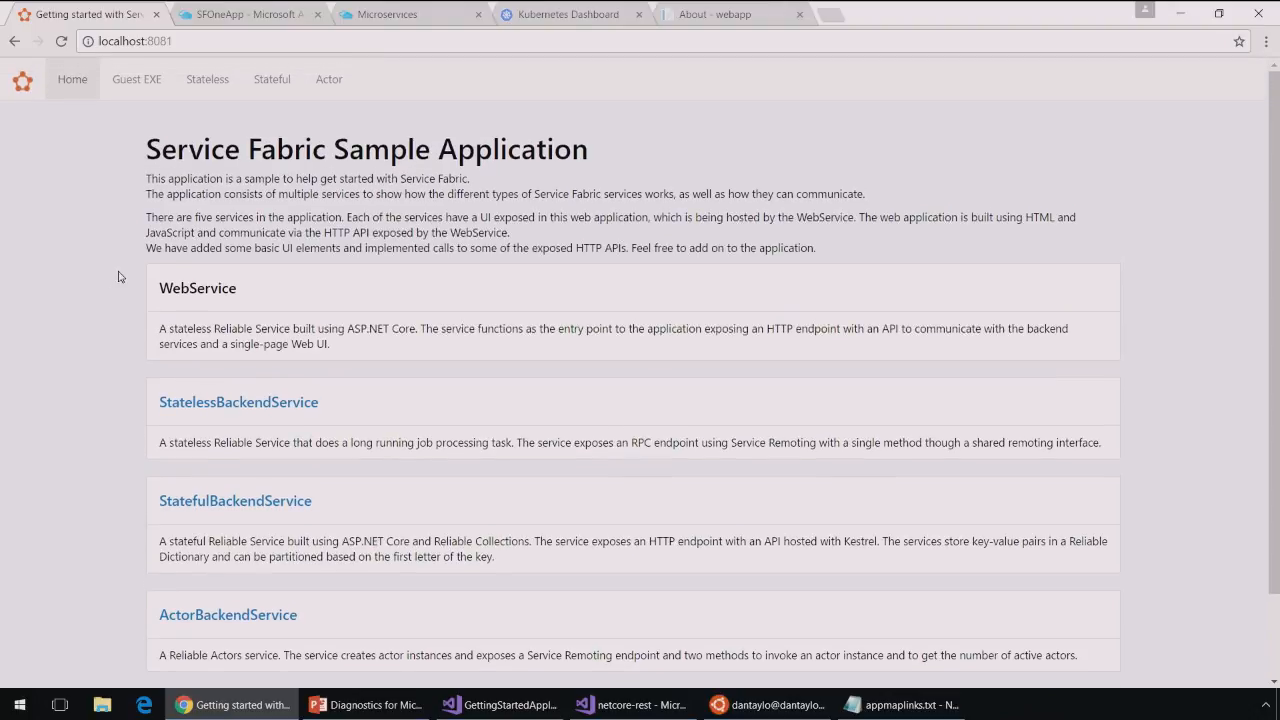
{"action": "mouse_move", "coordinate": [392, 302]}
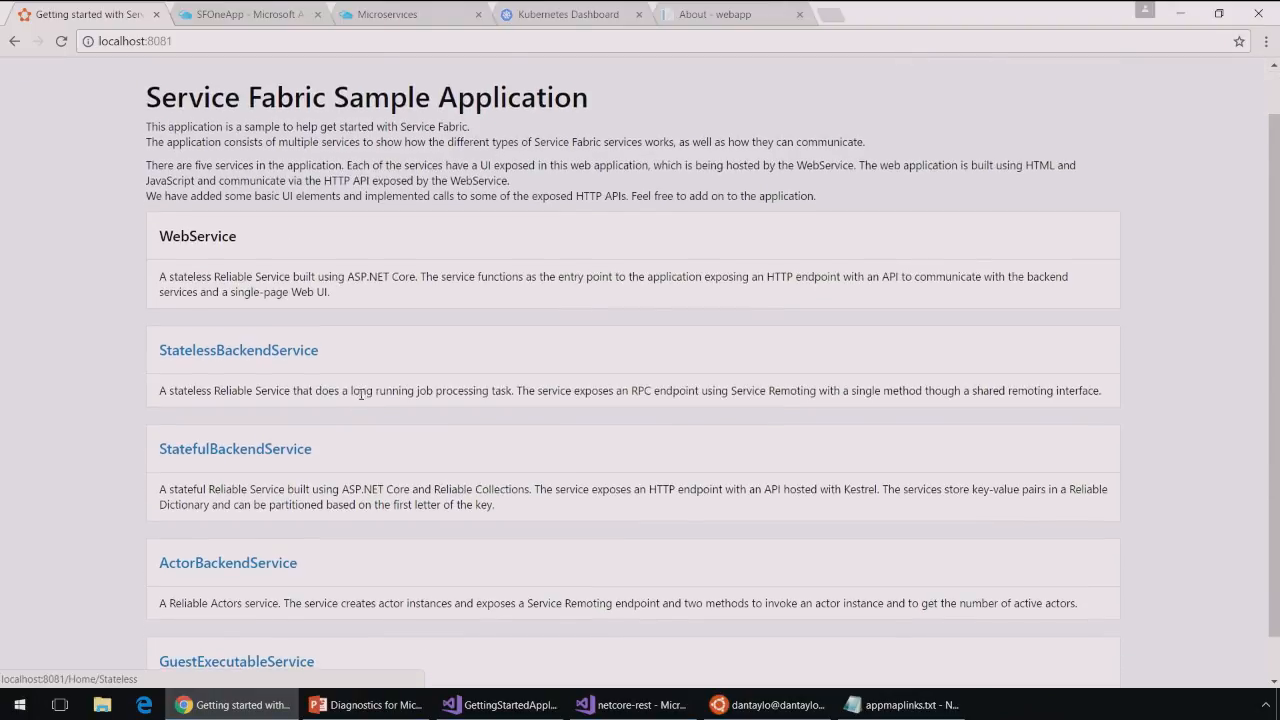
{"action": "scroll", "scroll_direction": "down", "scroll_amount": 3}
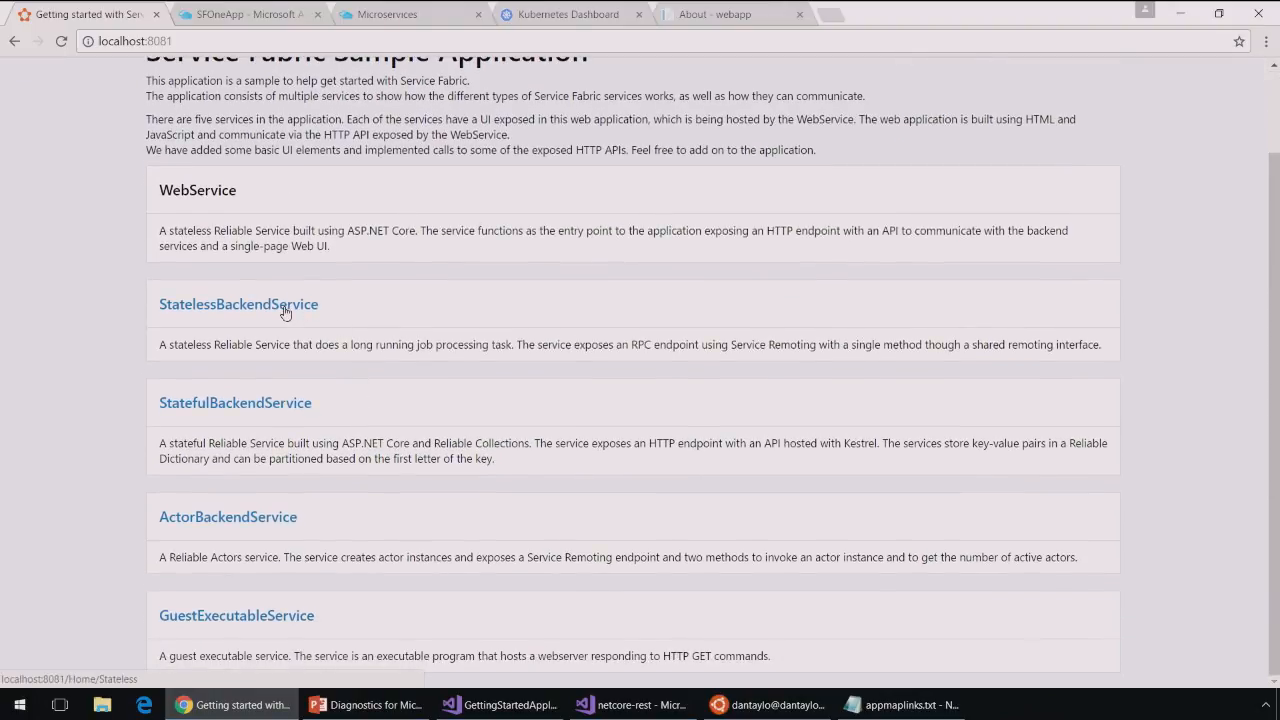
{"action": "mouse_move", "coordinate": [222, 412]}
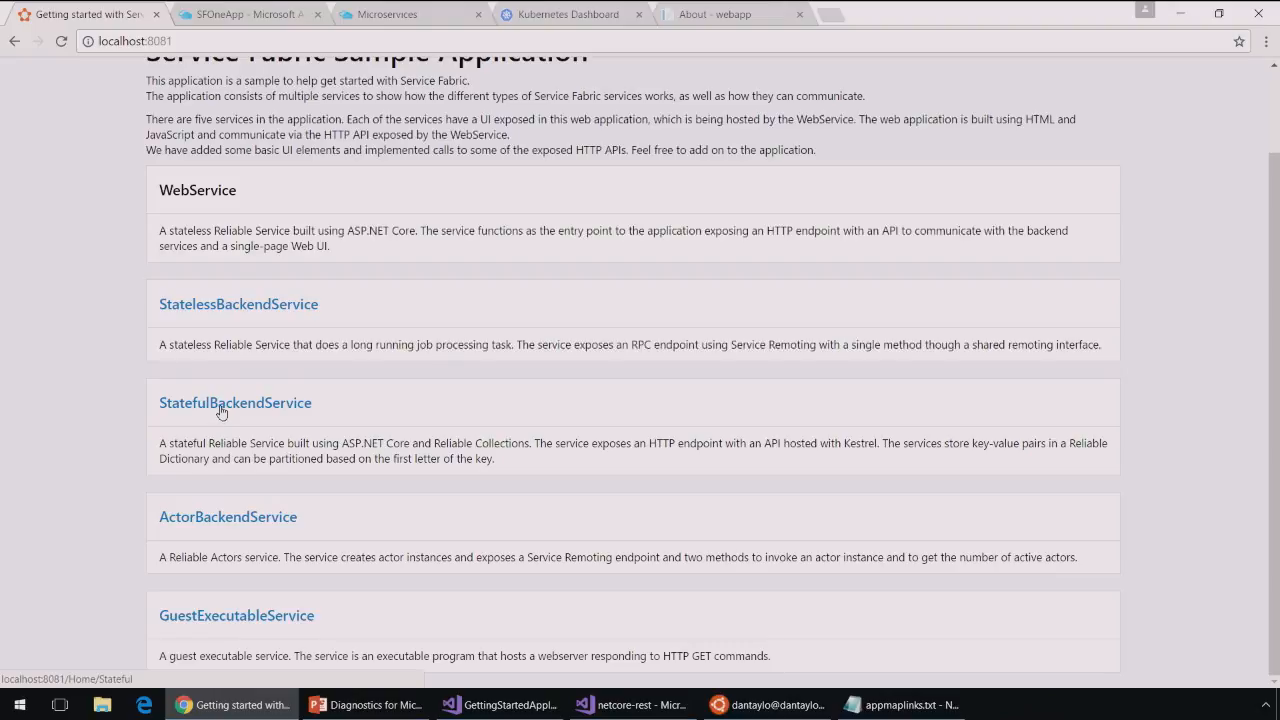
{"action": "mouse_move", "coordinate": [292, 520]}
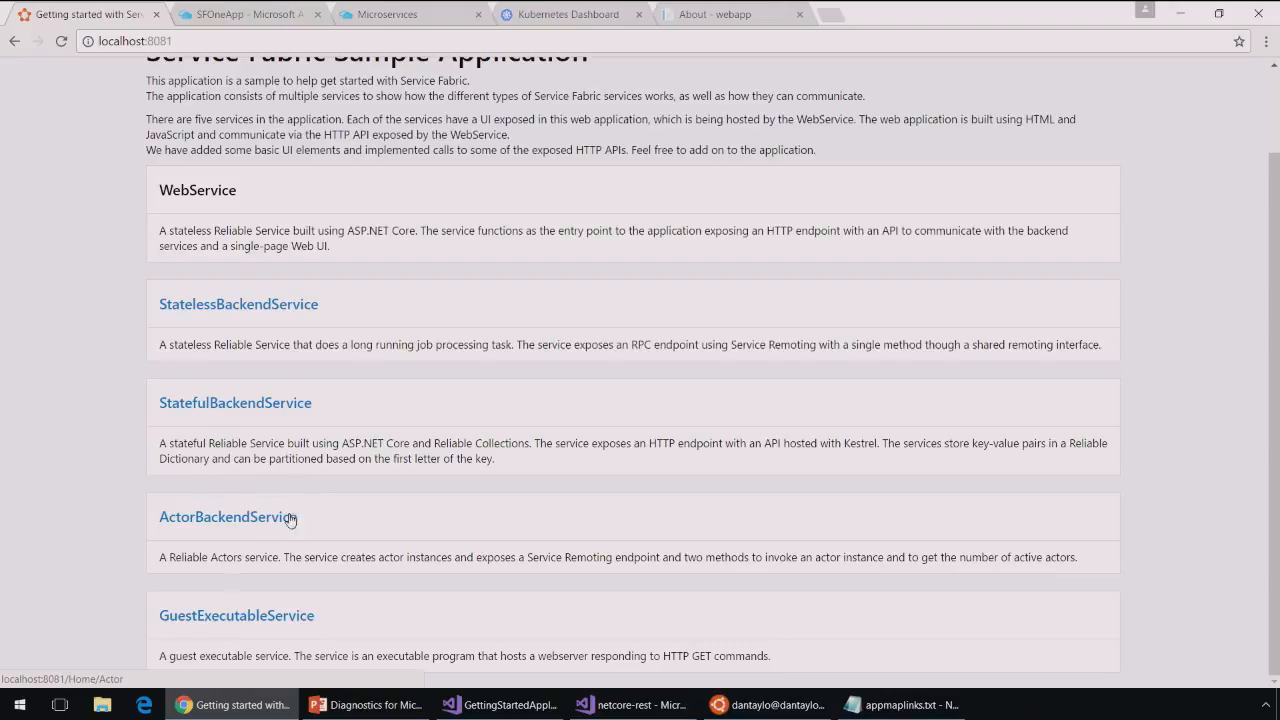
{"action": "mouse_move", "coordinate": [188, 424]}
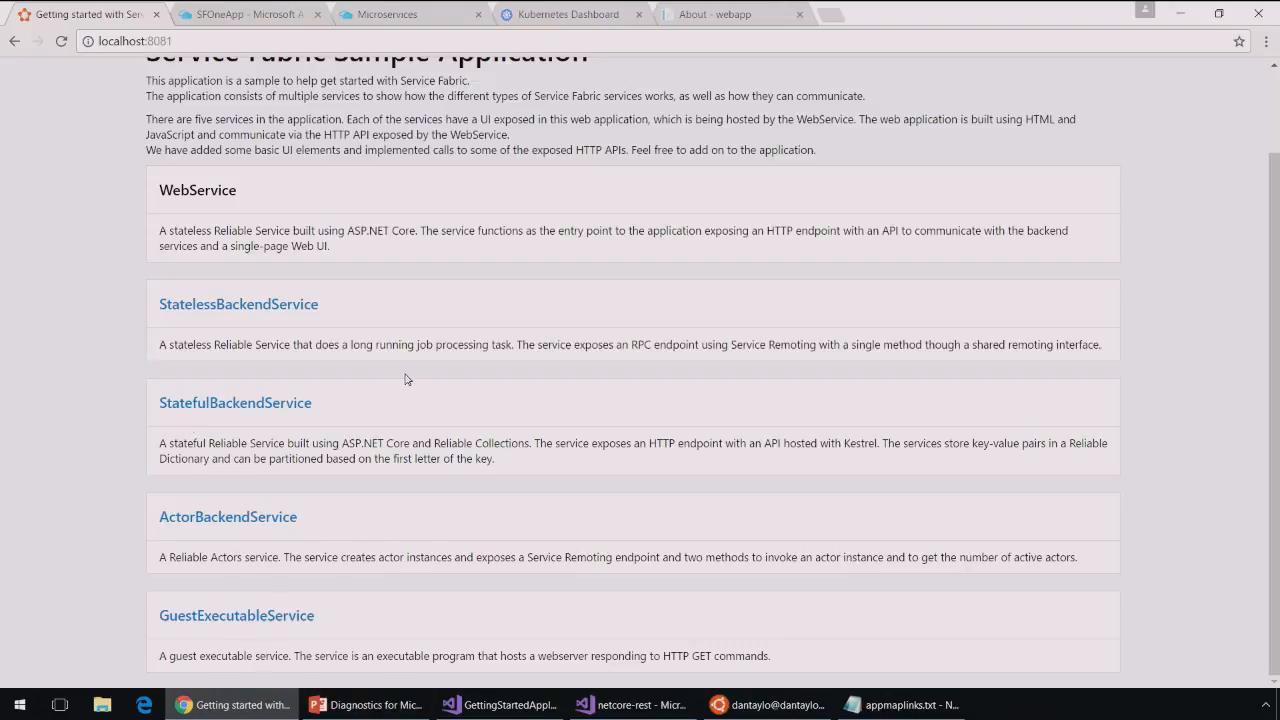
{"action": "left_click", "coordinate": [238, 304]}
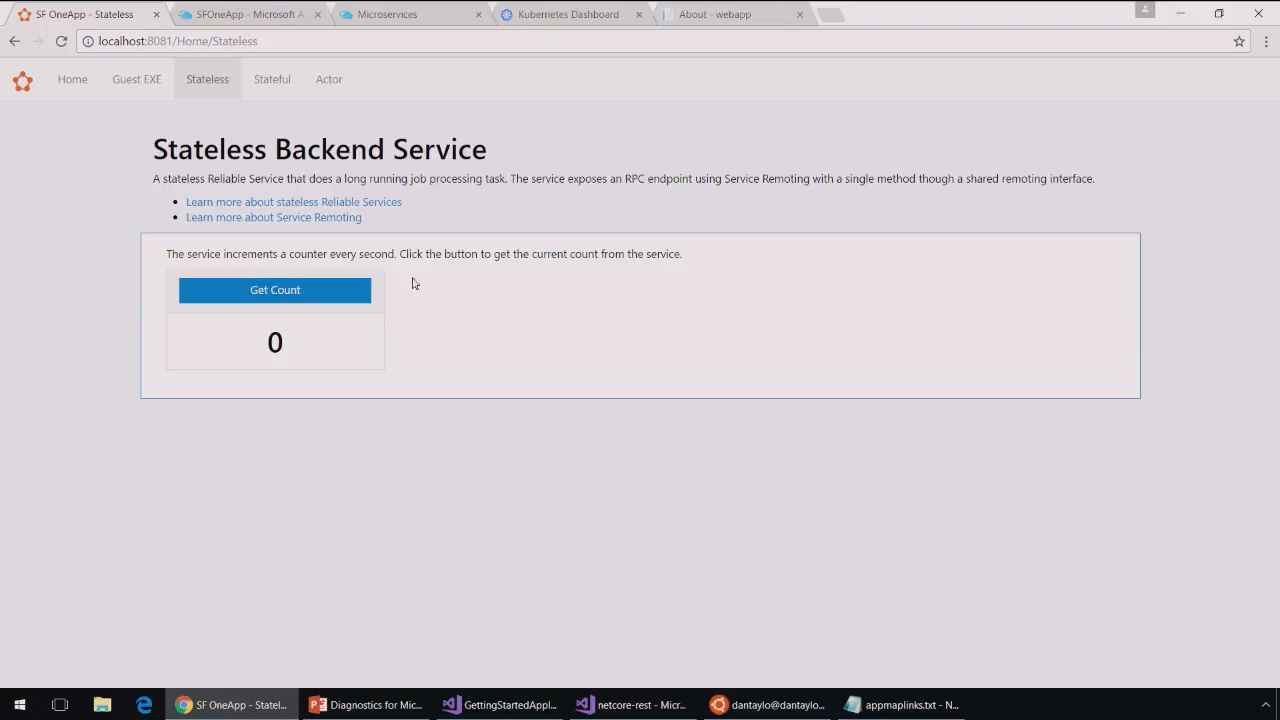
Request the stateless service count repeatedly via Get Count, hitting 404 Not Found errors
{"action": "left_click", "coordinate": [274, 290]}
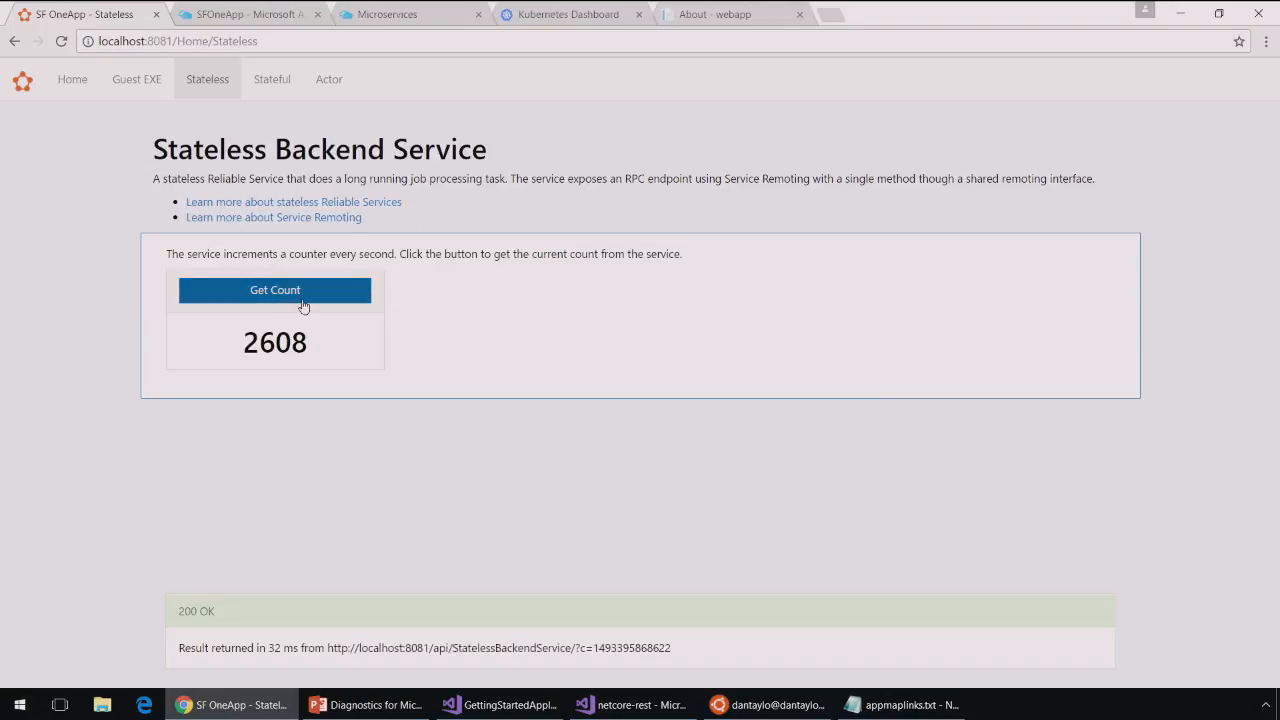
{"action": "left_click", "coordinate": [274, 288]}
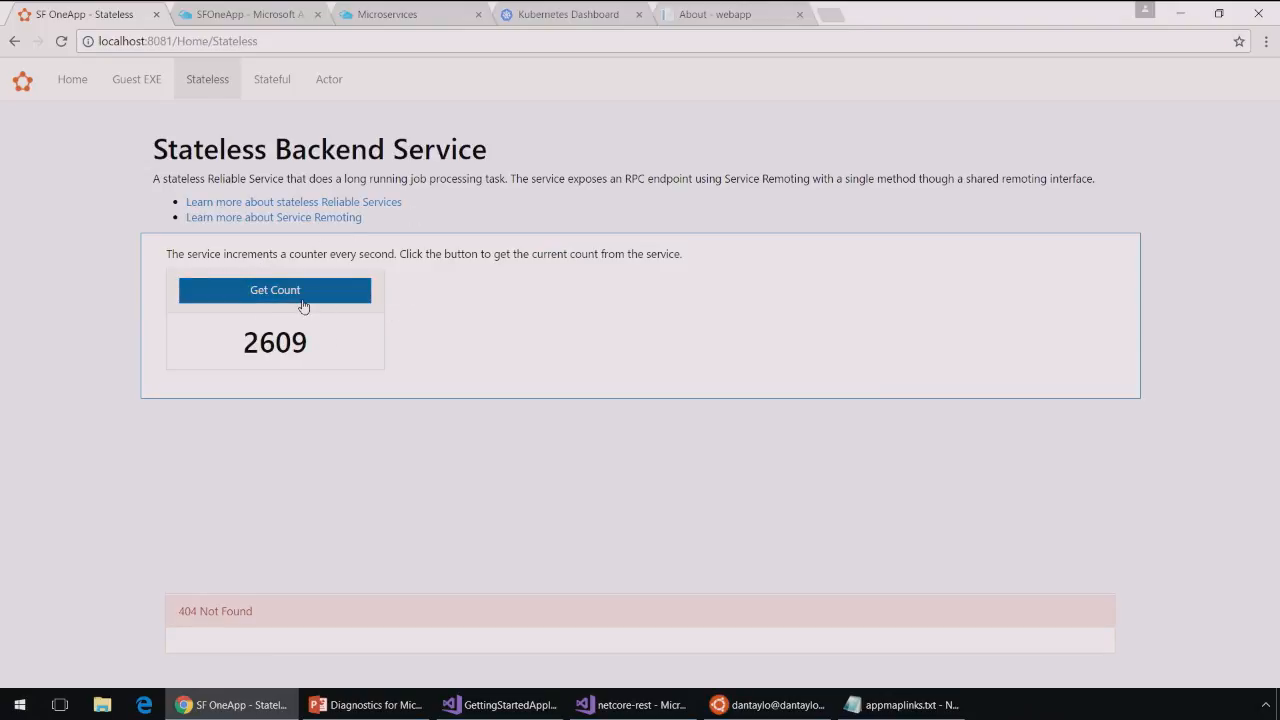
{"action": "left_click", "coordinate": [274, 290]}
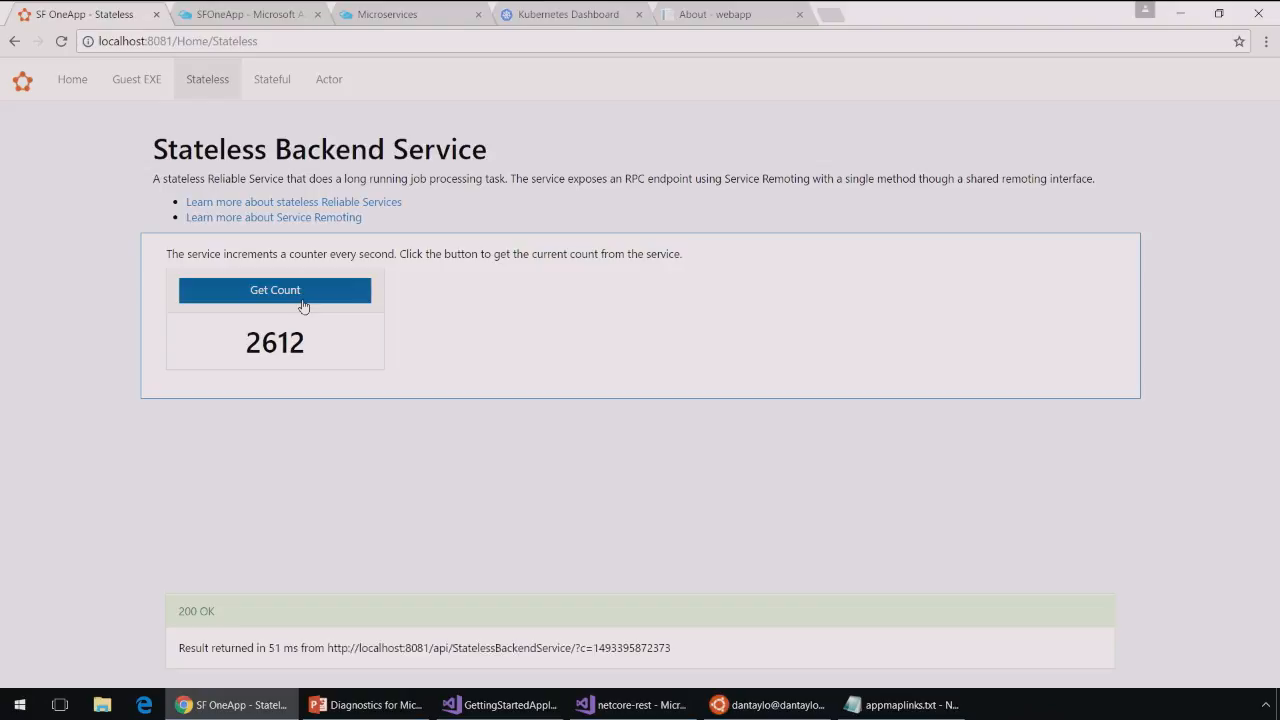
{"action": "left_click", "coordinate": [274, 288]}
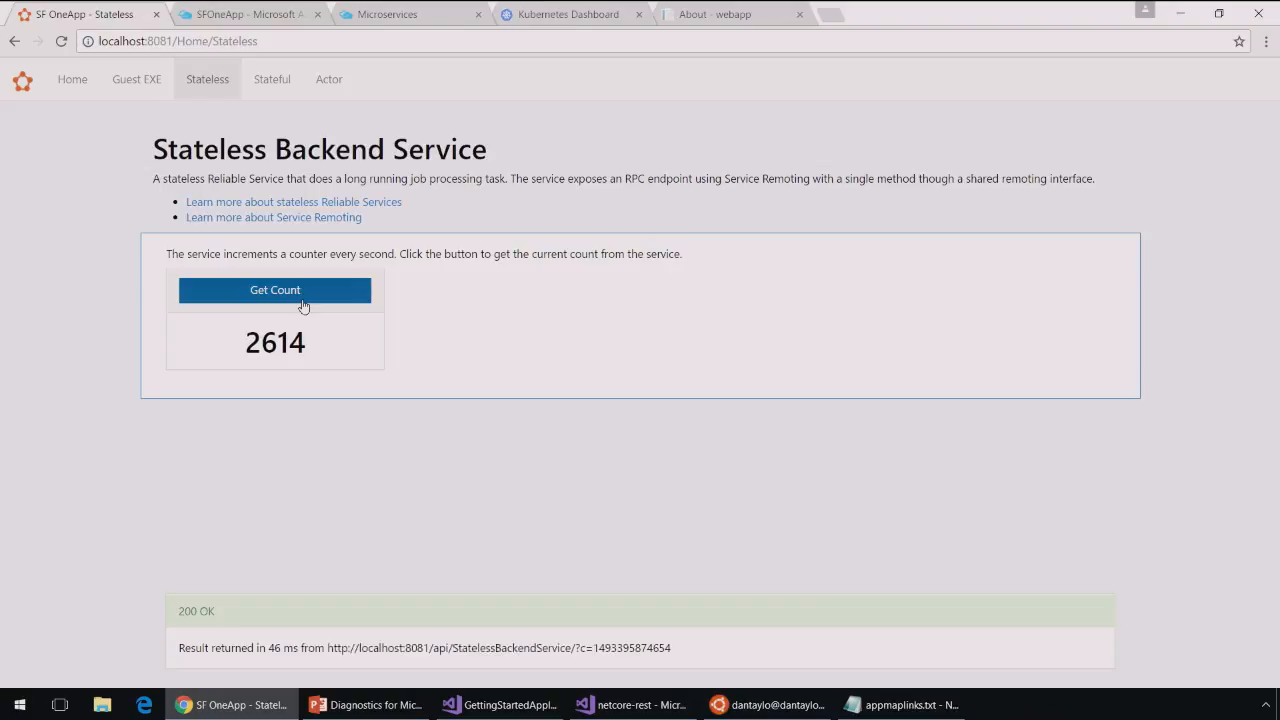
{"action": "left_click", "coordinate": [276, 290]}
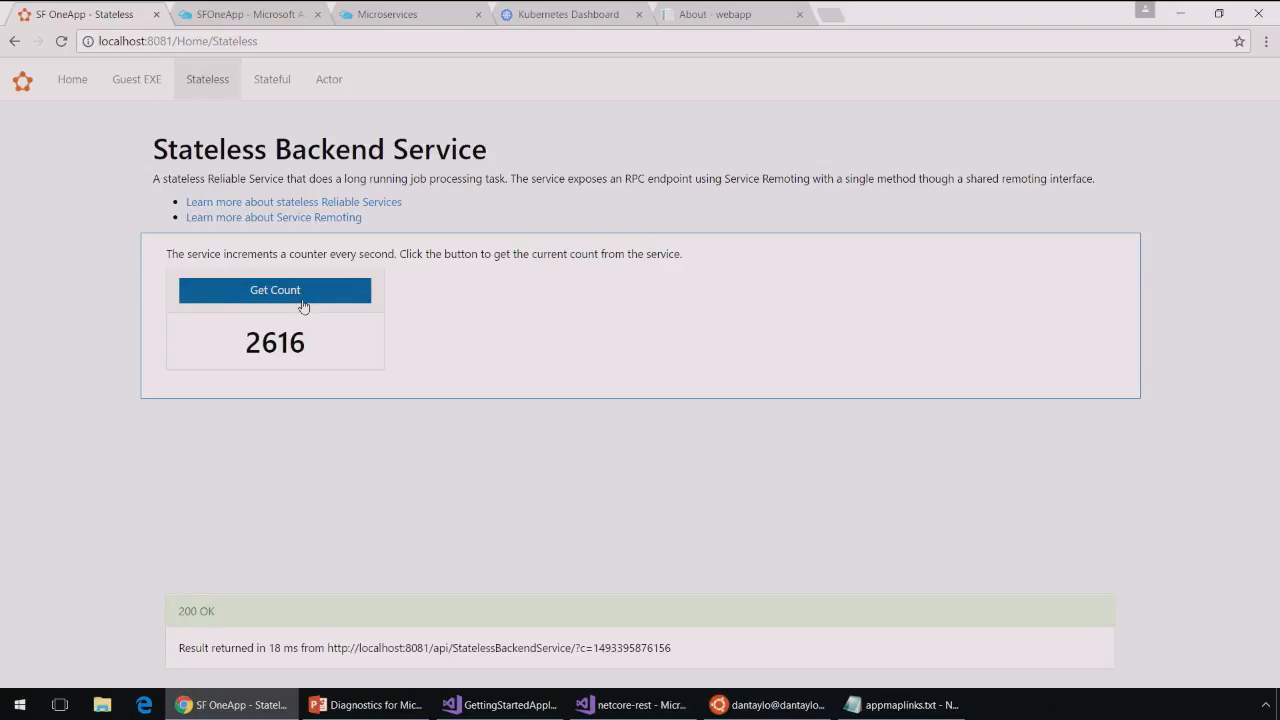
{"action": "left_click", "coordinate": [274, 288]}
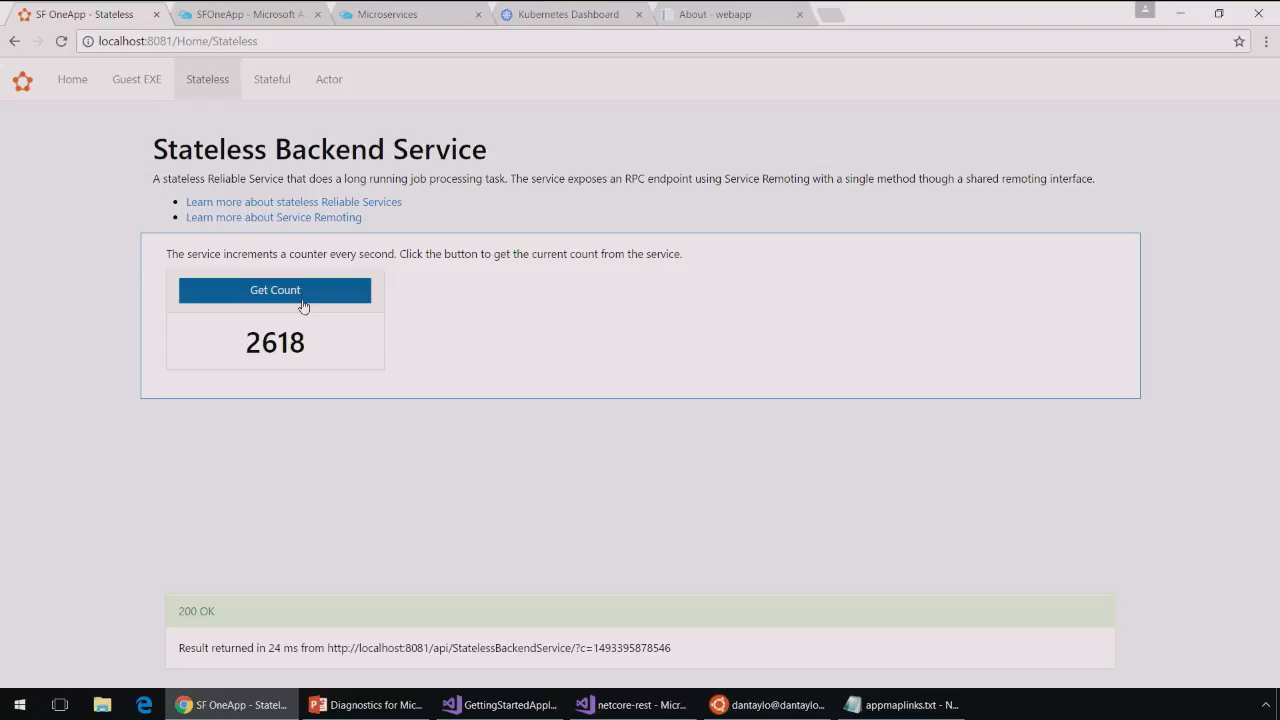
{"action": "left_click", "coordinate": [276, 290]}
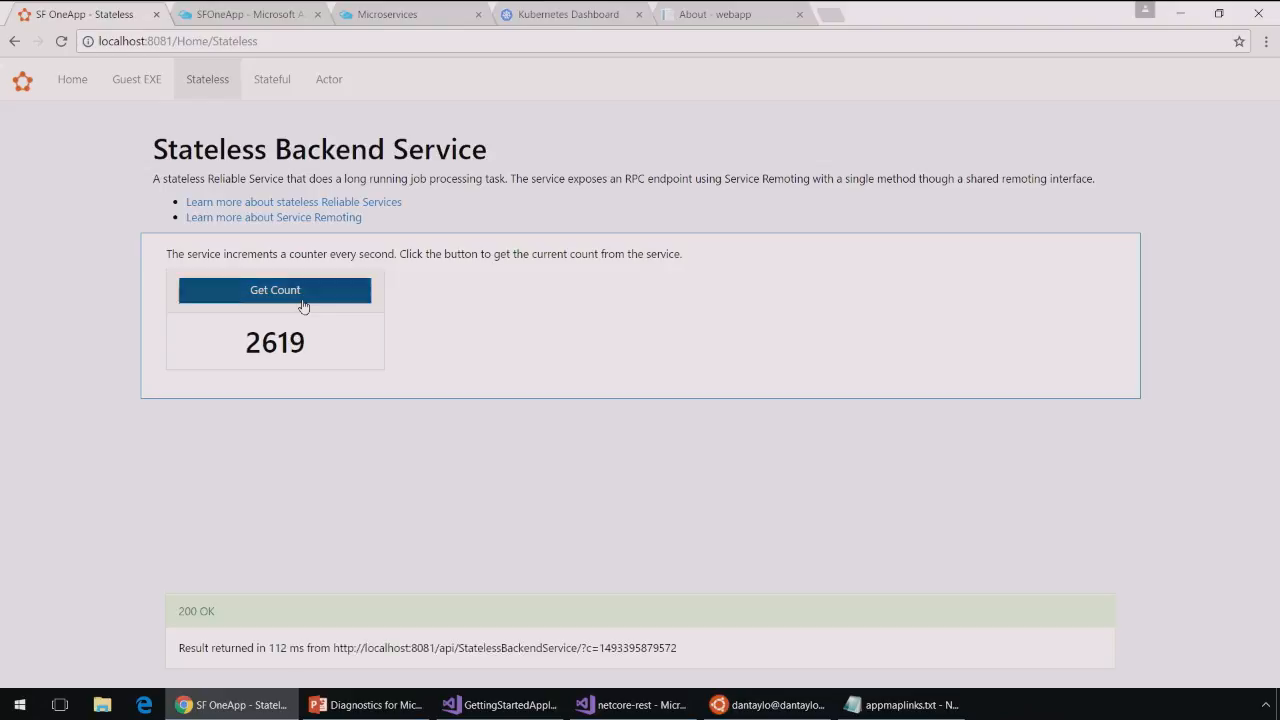
{"action": "left_click", "coordinate": [274, 290]}
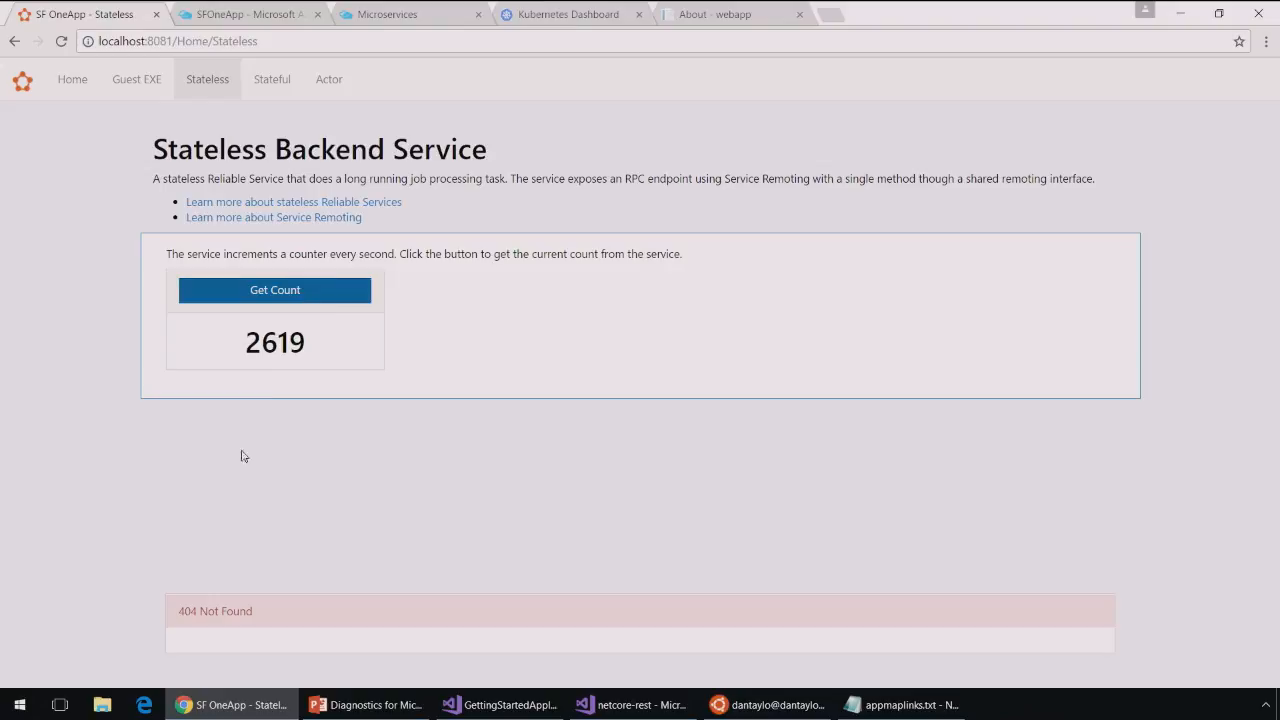
{"action": "mouse_move", "coordinate": [190, 632]}
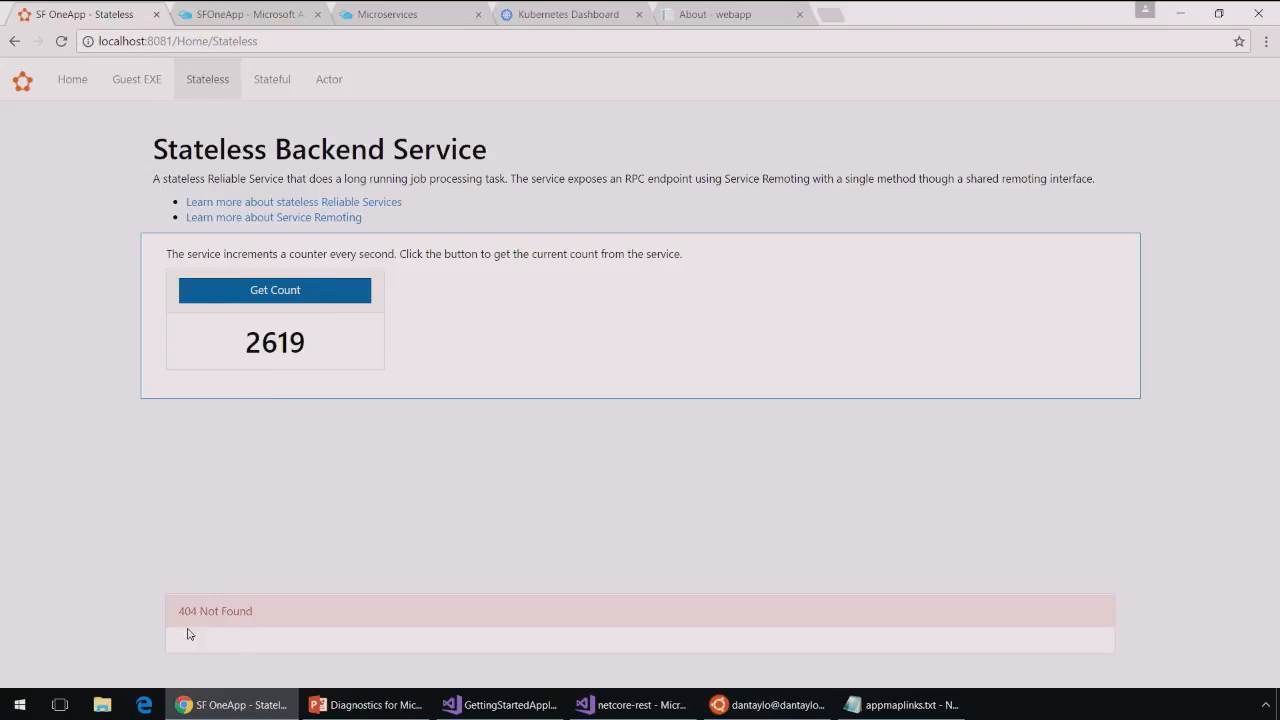
{"action": "left_click", "coordinate": [274, 288]}
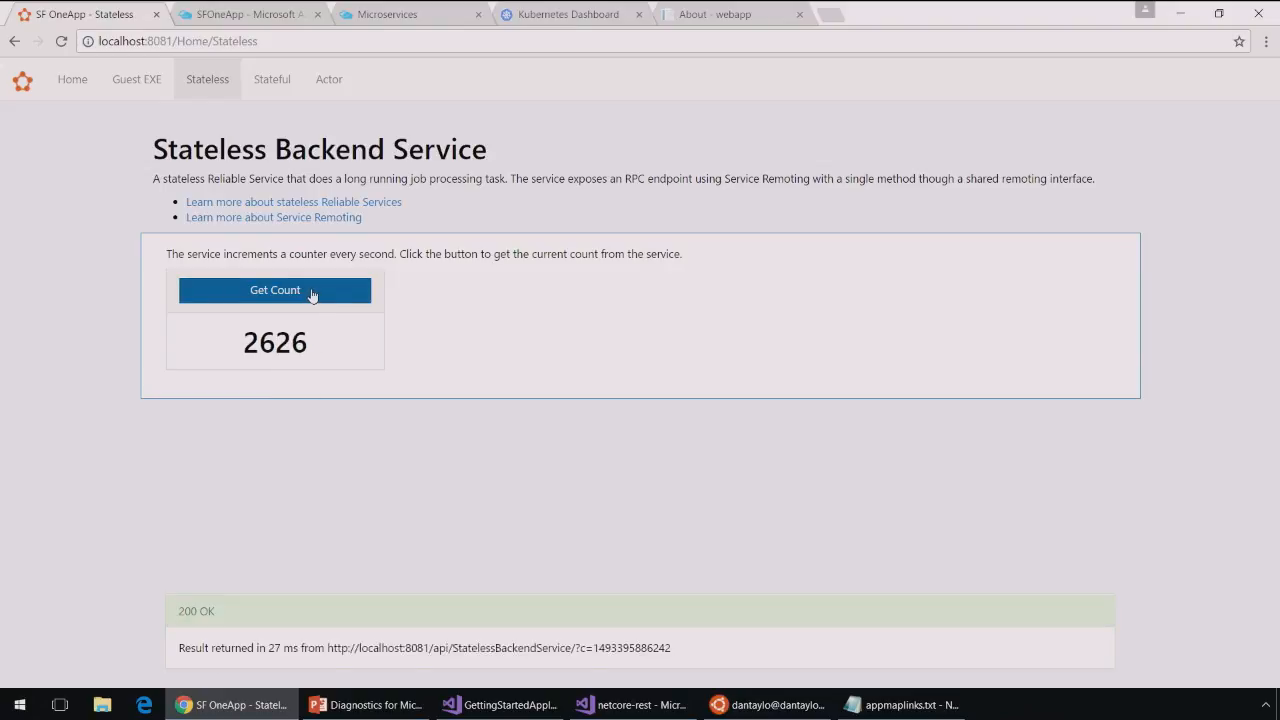
{"action": "left_click", "coordinate": [276, 290]}
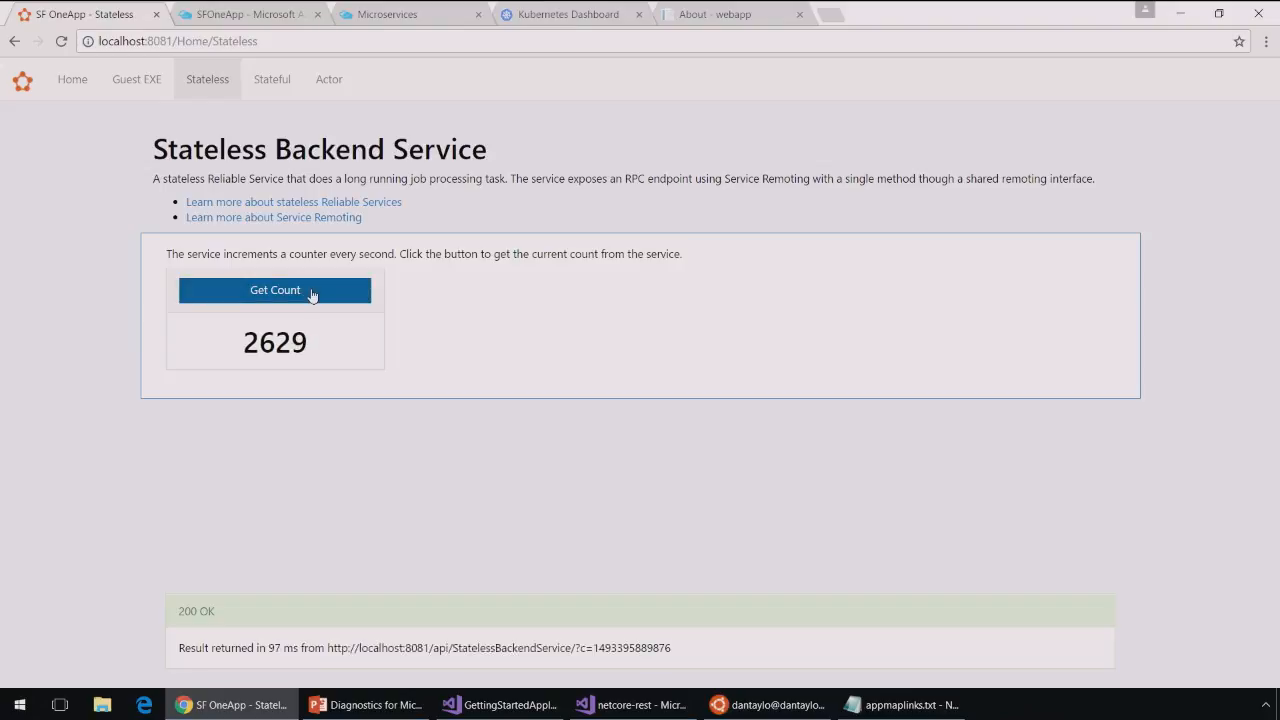
Compare the Stateful page, retry the stateless count, then switch to the SFOneApp Application Insights tab
{"action": "left_click", "coordinate": [272, 80]}
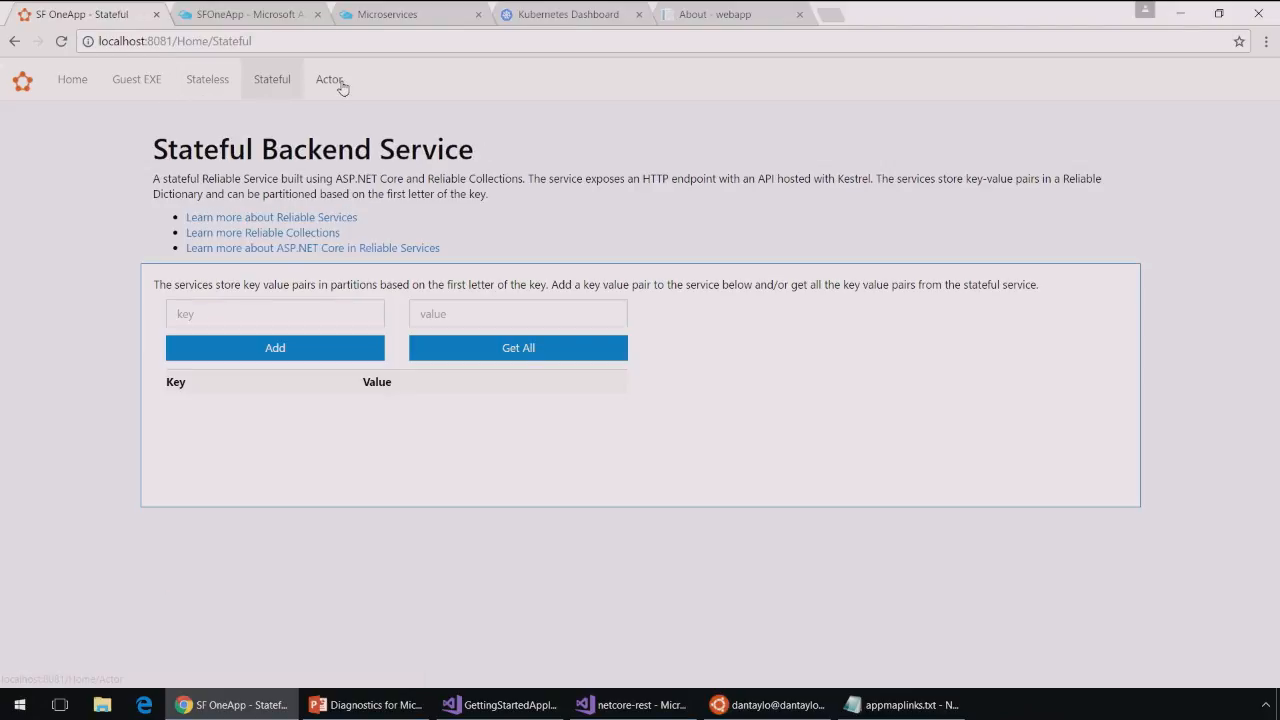
{"action": "left_click", "coordinate": [208, 80]}
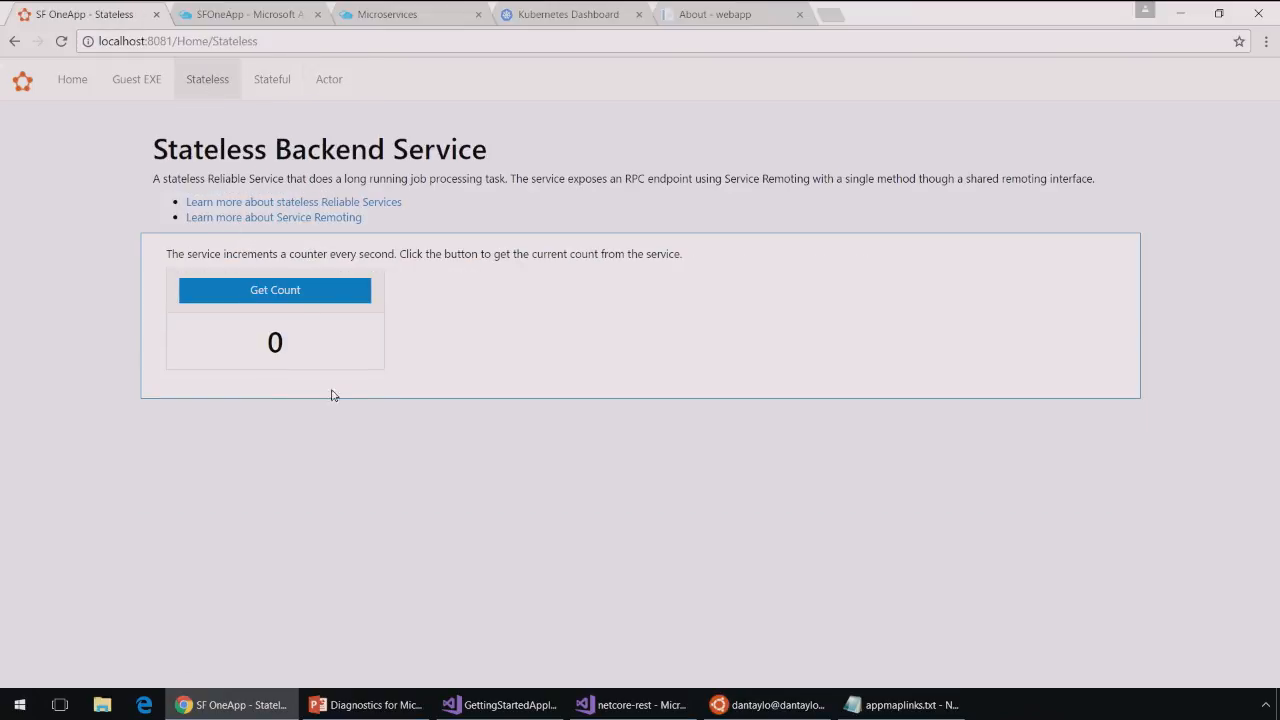
{"action": "left_click", "coordinate": [276, 290]}
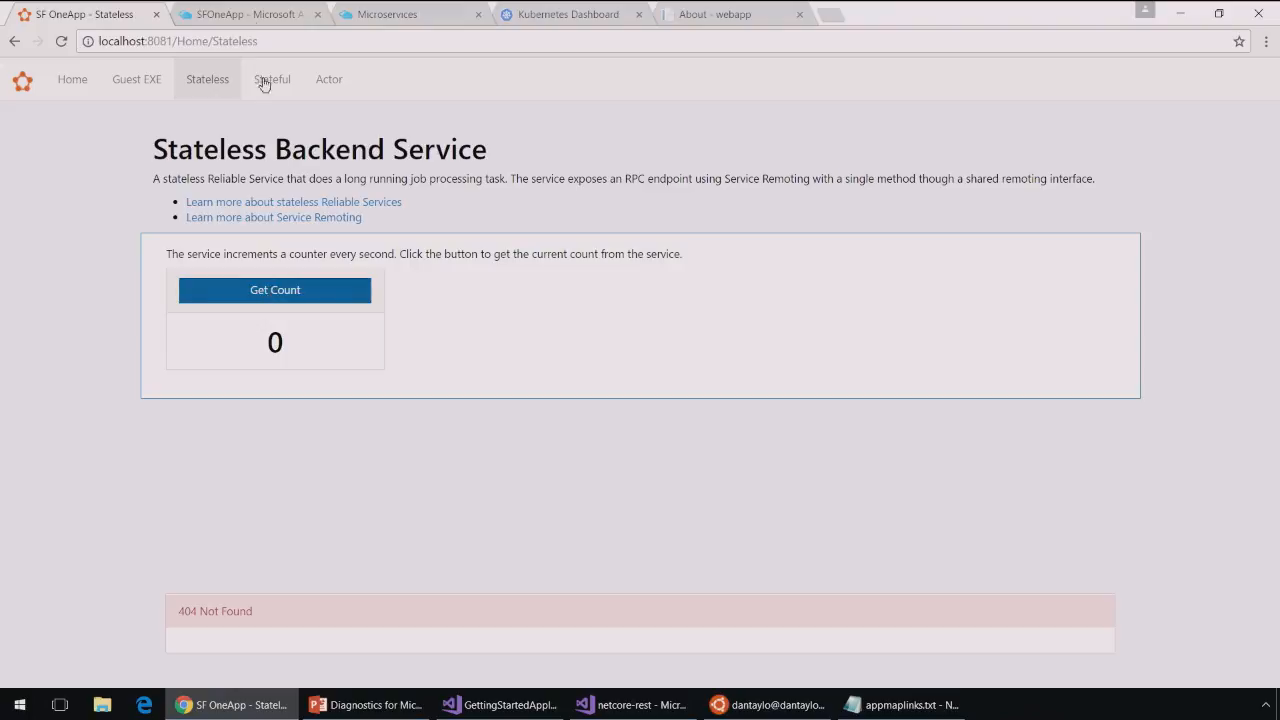
{"action": "mouse_move", "coordinate": [248, 14]}
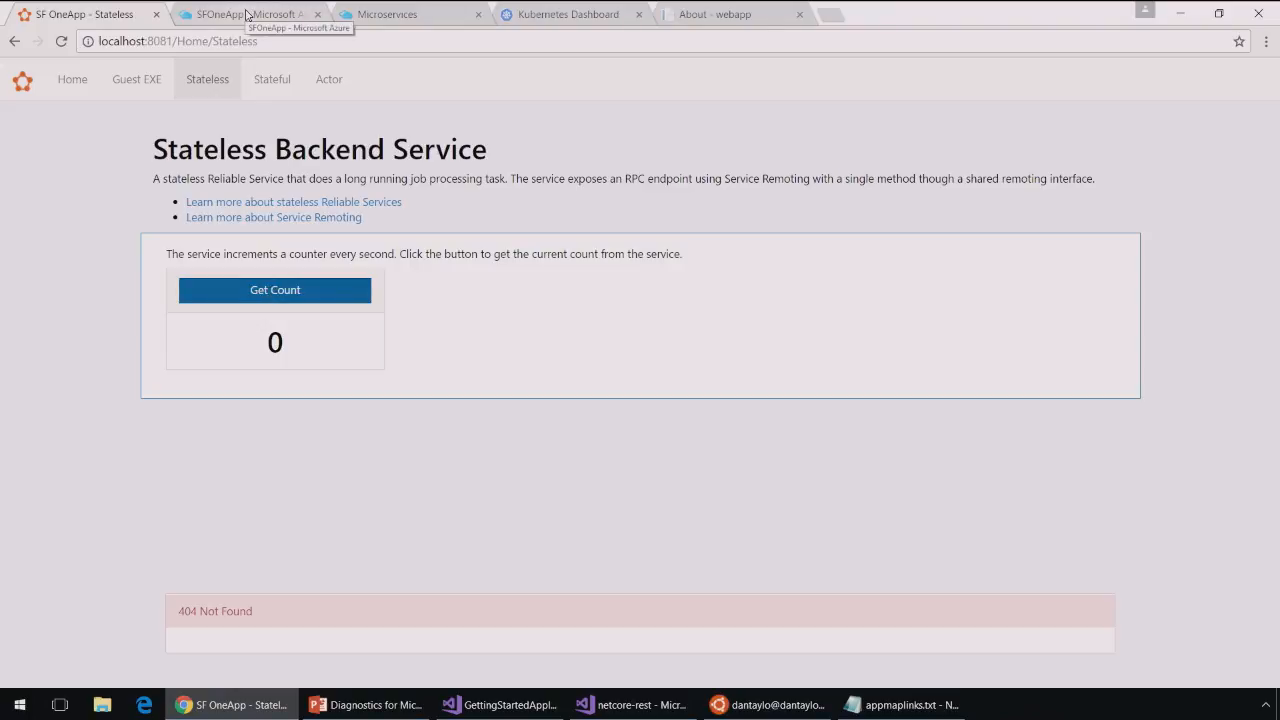
{"action": "left_click", "coordinate": [250, 14]}
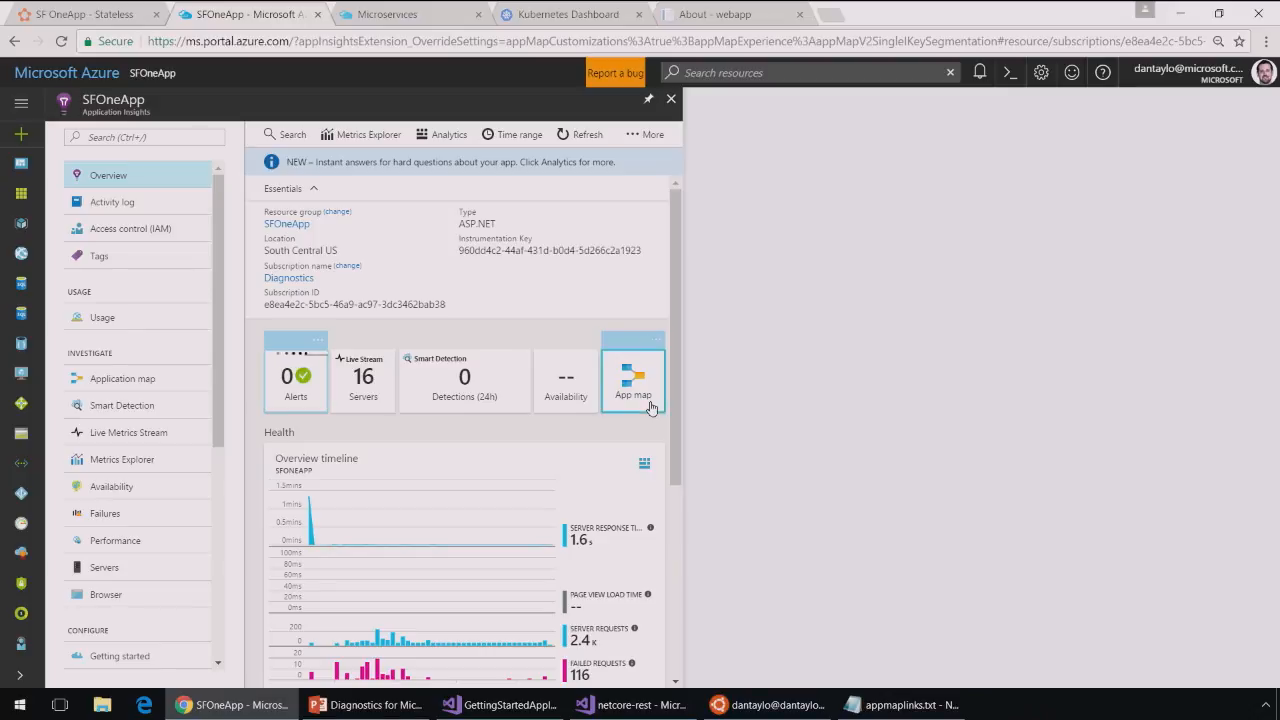
Show the SFOneApp Application Map with server nodes, request counts and failure rates
{"action": "left_click", "coordinate": [632, 380]}
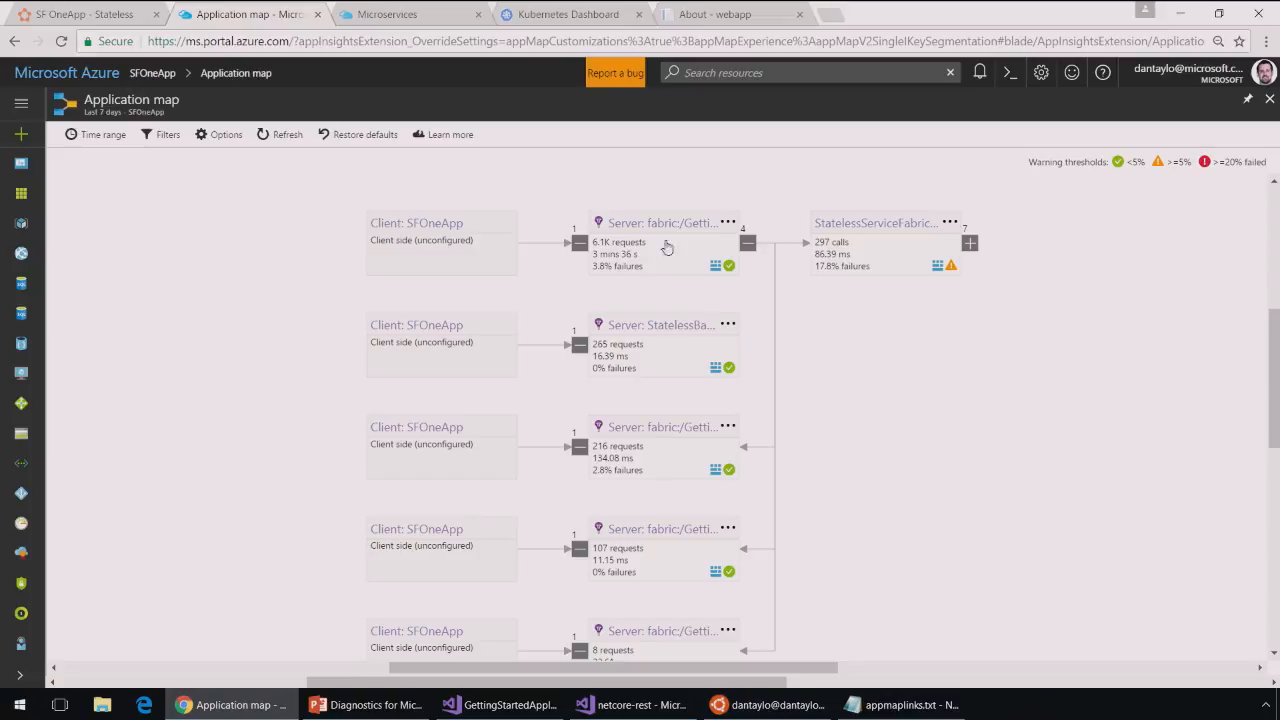
{"action": "mouse_move", "coordinate": [668, 224]}
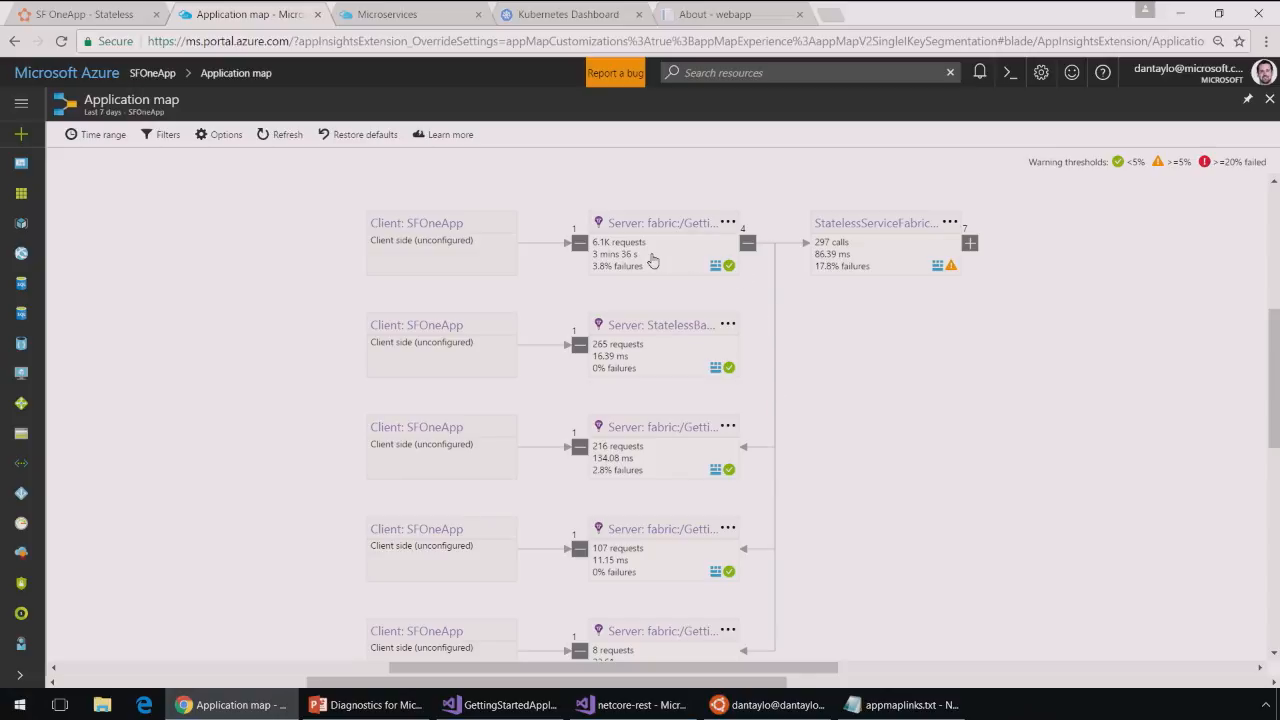
View the first server's Top Errors and show the System.InvalidOperationException 'Not happy with this number!' details
{"action": "left_click", "coordinate": [664, 222]}
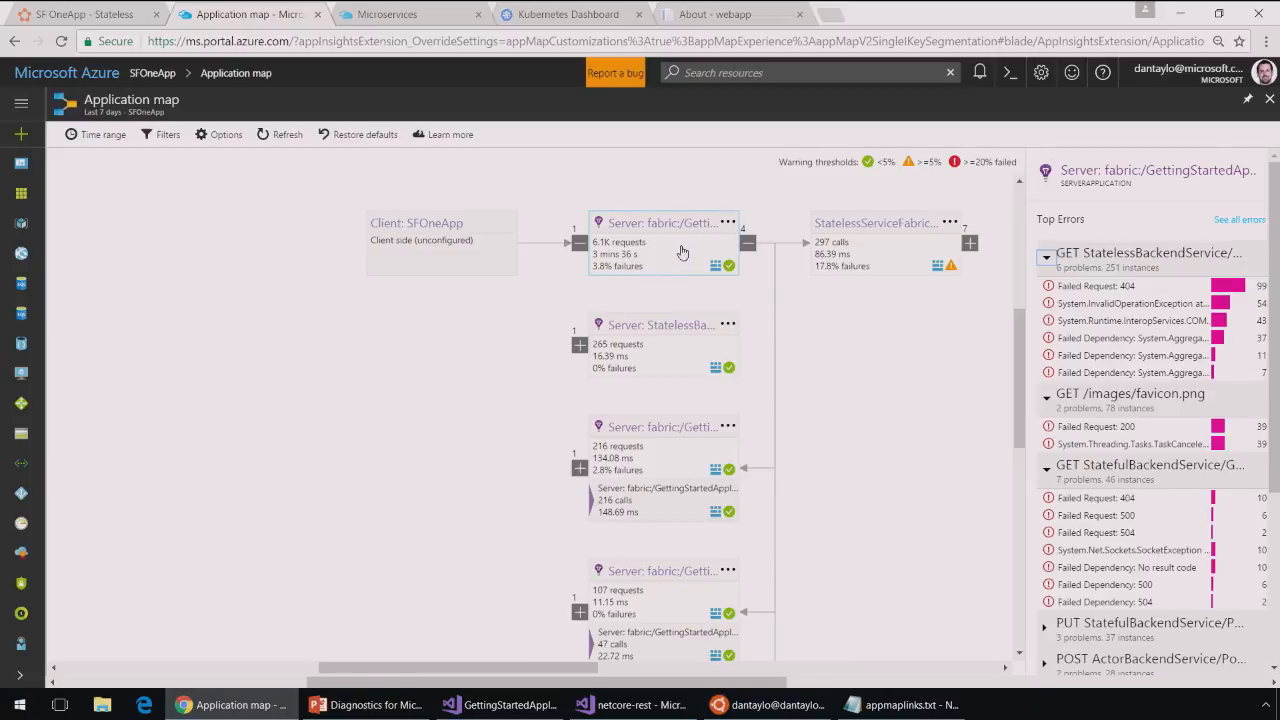
{"action": "mouse_move", "coordinate": [700, 438]}
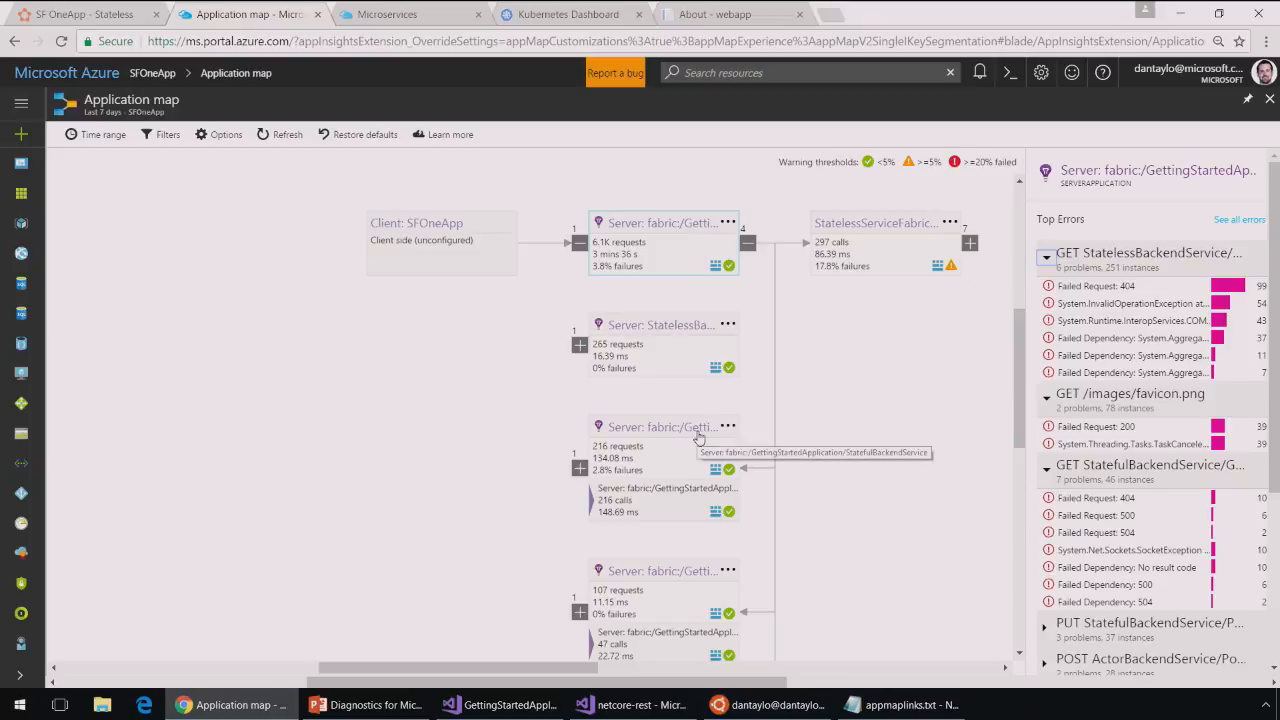
{"action": "mouse_move", "coordinate": [690, 570]}
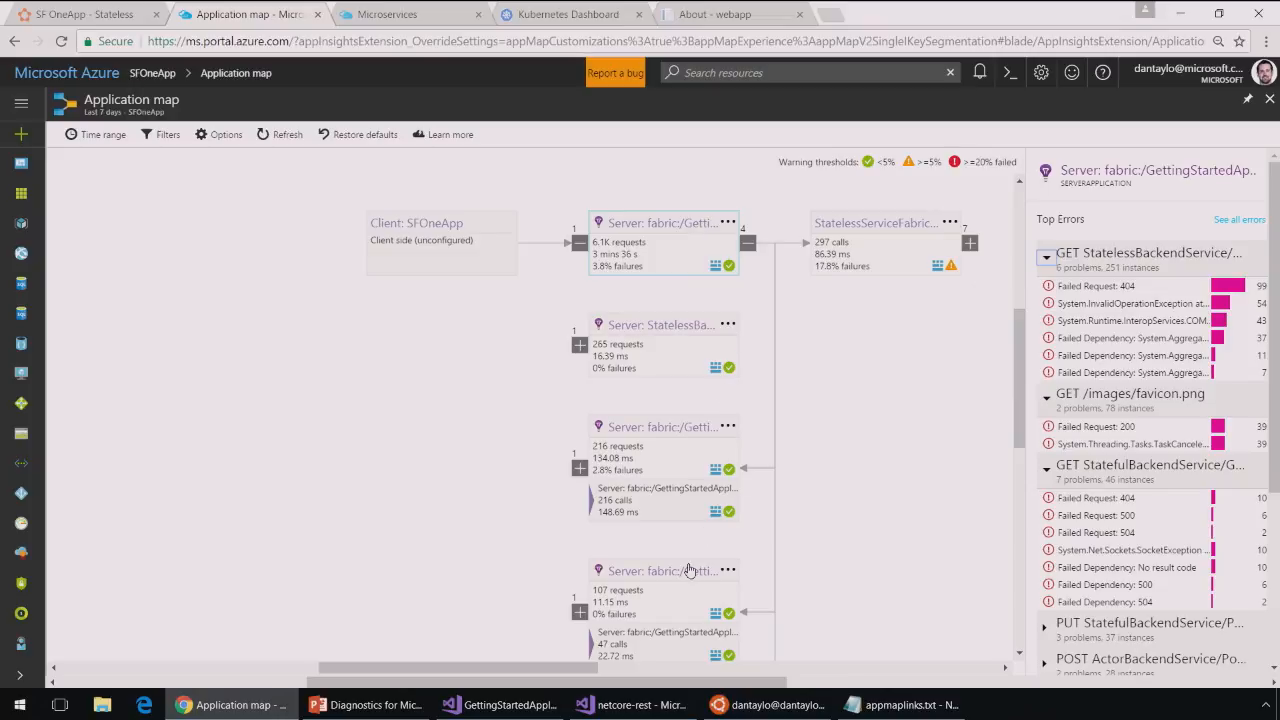
{"action": "mouse_move", "coordinate": [688, 570]}
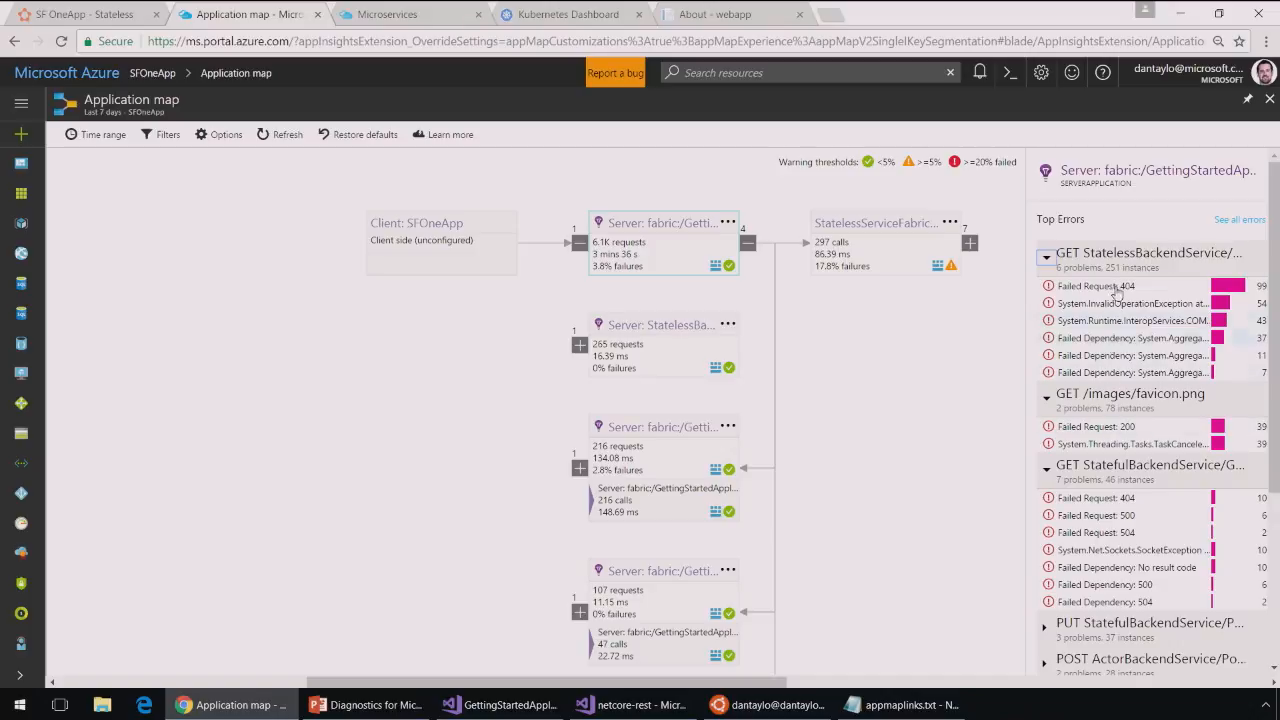
{"action": "mouse_move", "coordinate": [1130, 304]}
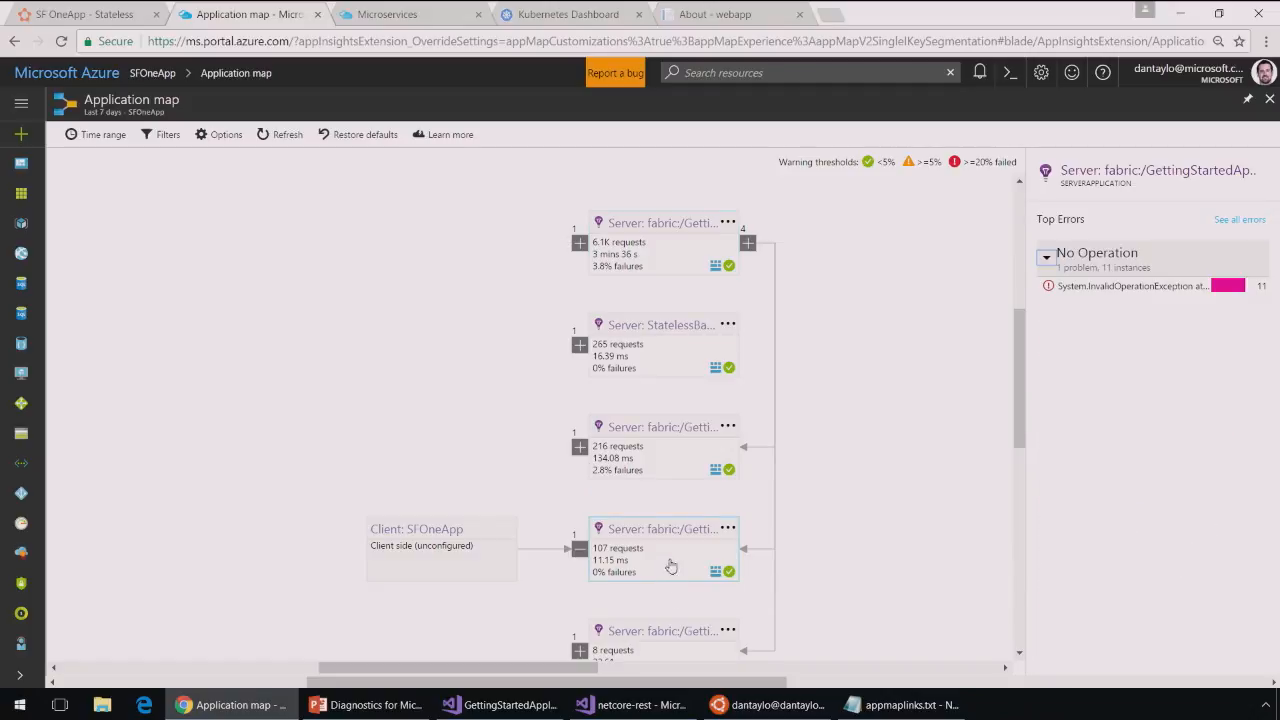
{"action": "left_click", "coordinate": [1130, 286]}
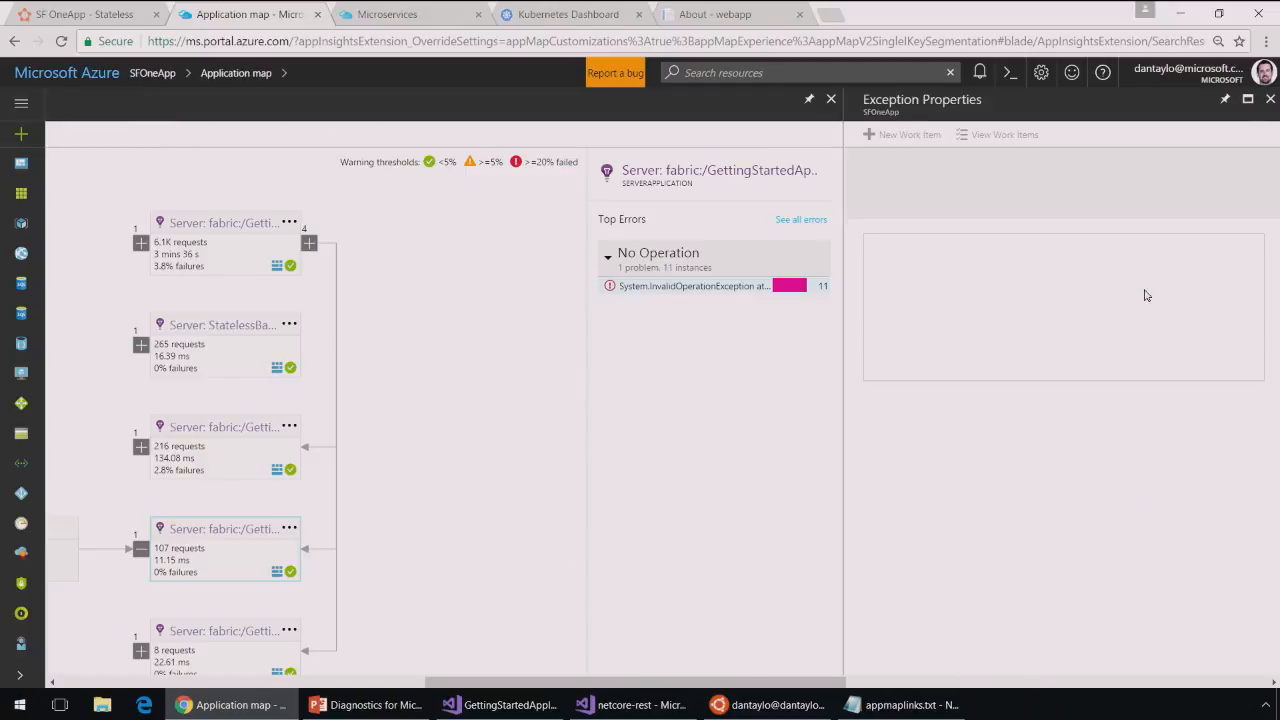
{"action": "left_click", "coordinate": [692, 286]}
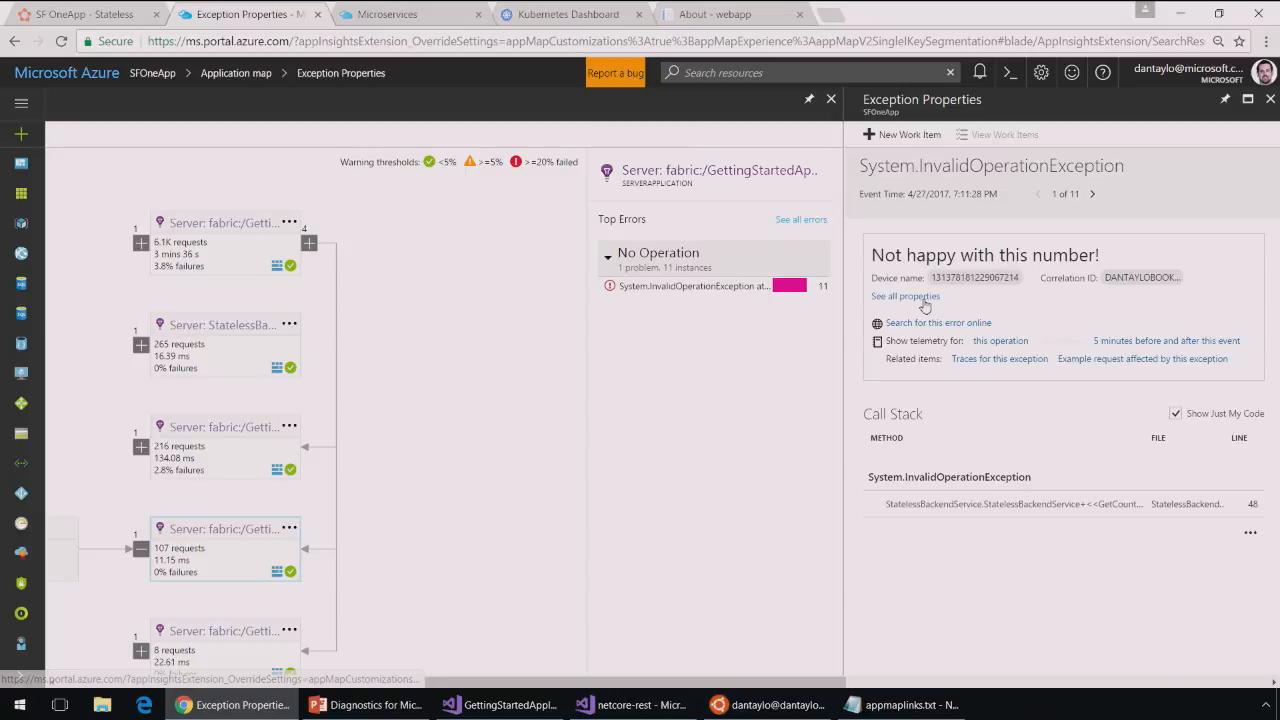
Show all exception properties and select its Operation Id value for copying
{"action": "left_click", "coordinate": [904, 296]}
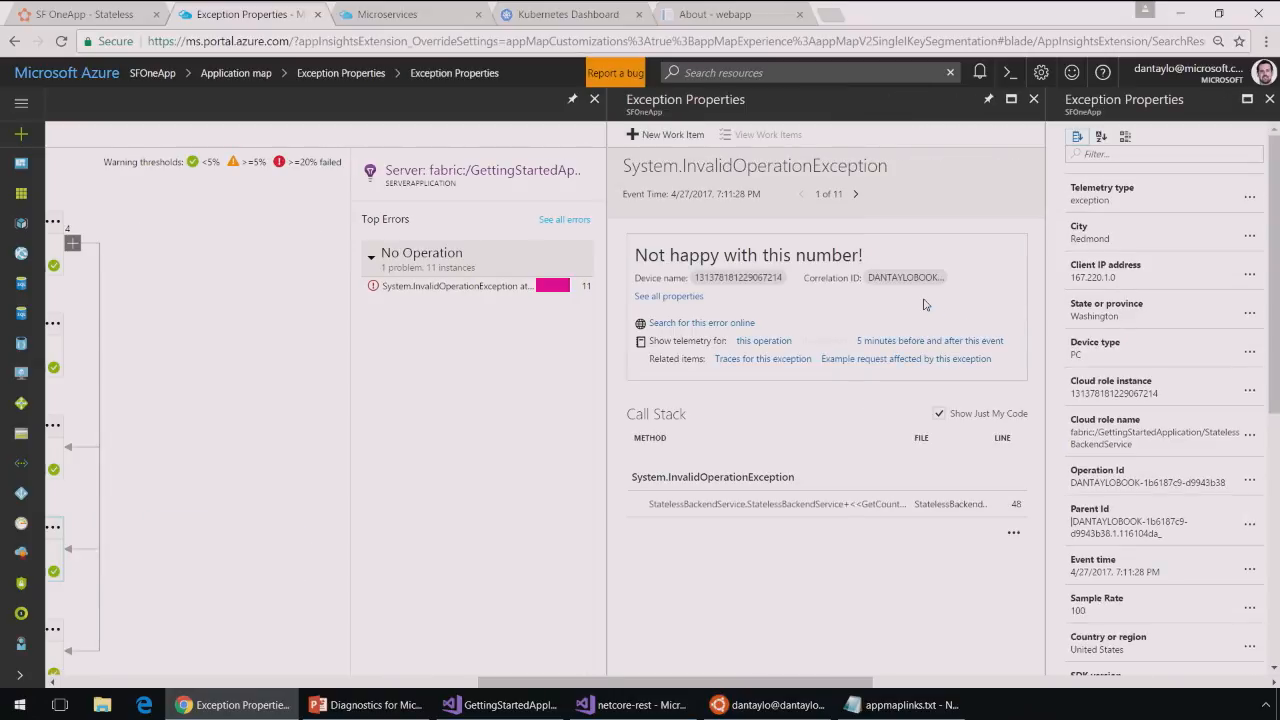
{"action": "mouse_move", "coordinate": [1214, 418]}
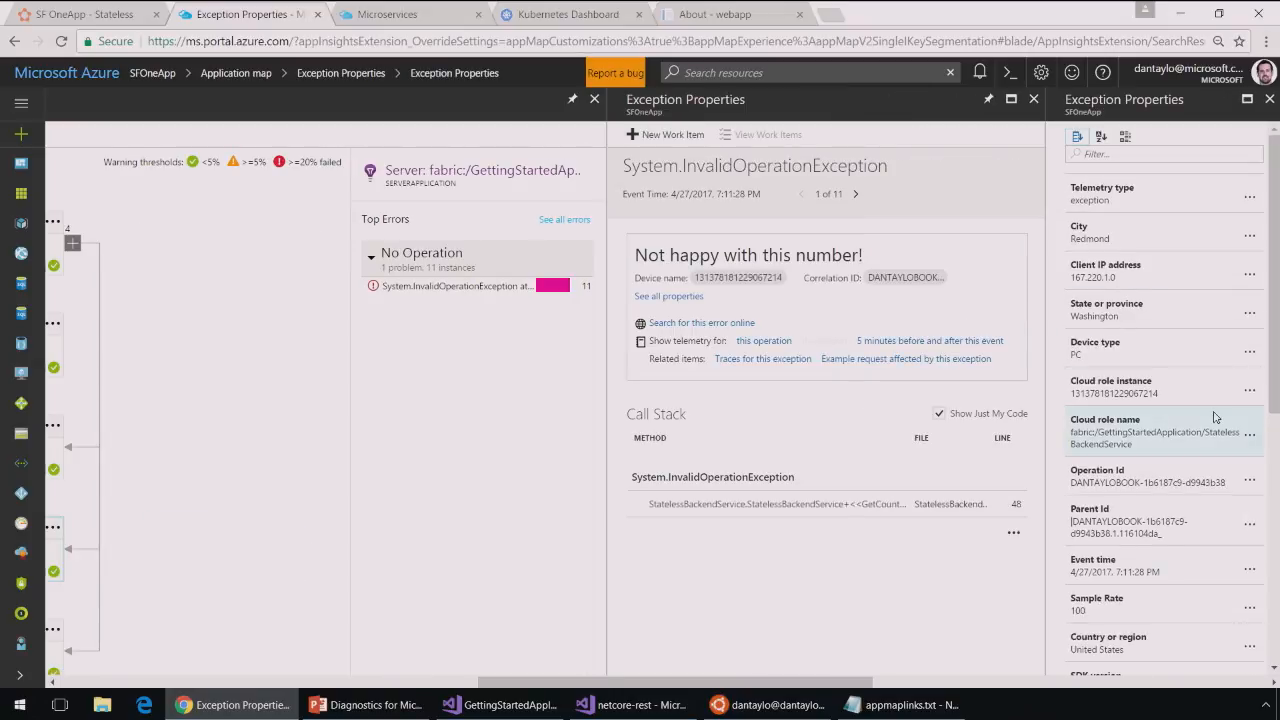
{"action": "scroll", "scroll_direction": "down", "scroll_amount": 3}
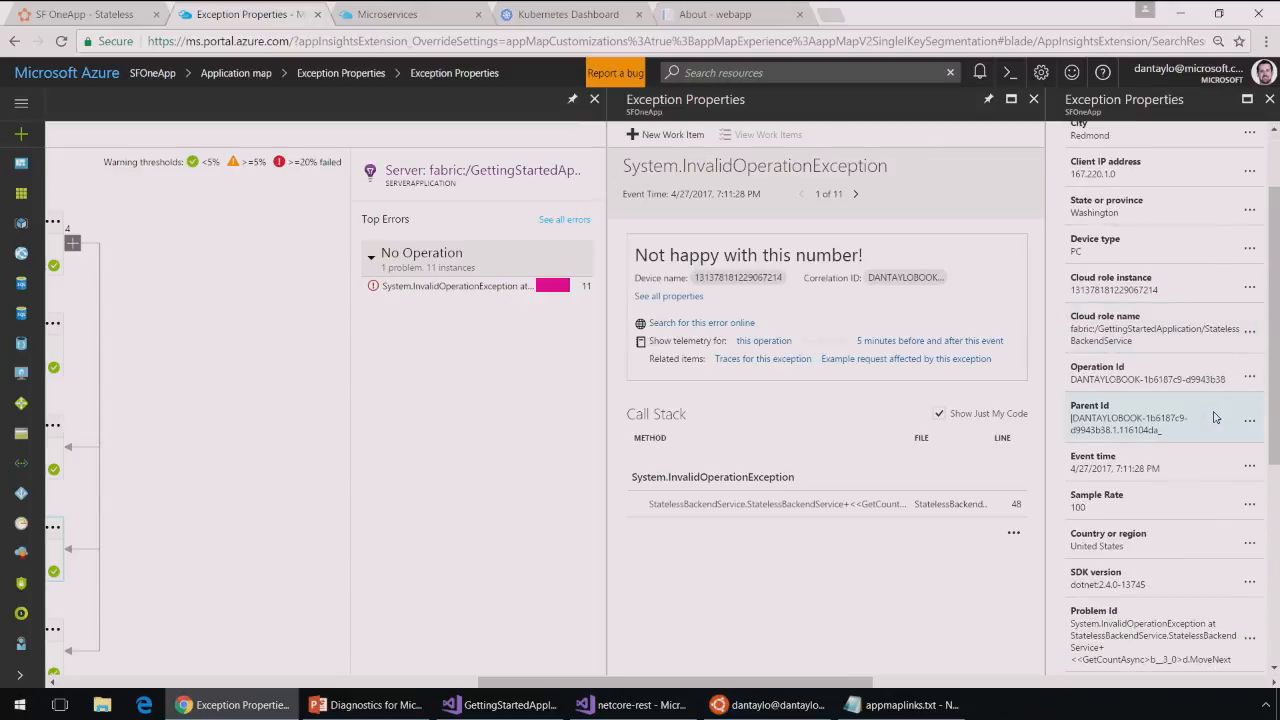
{"action": "scroll", "scroll_direction": "down", "scroll_amount": 3}
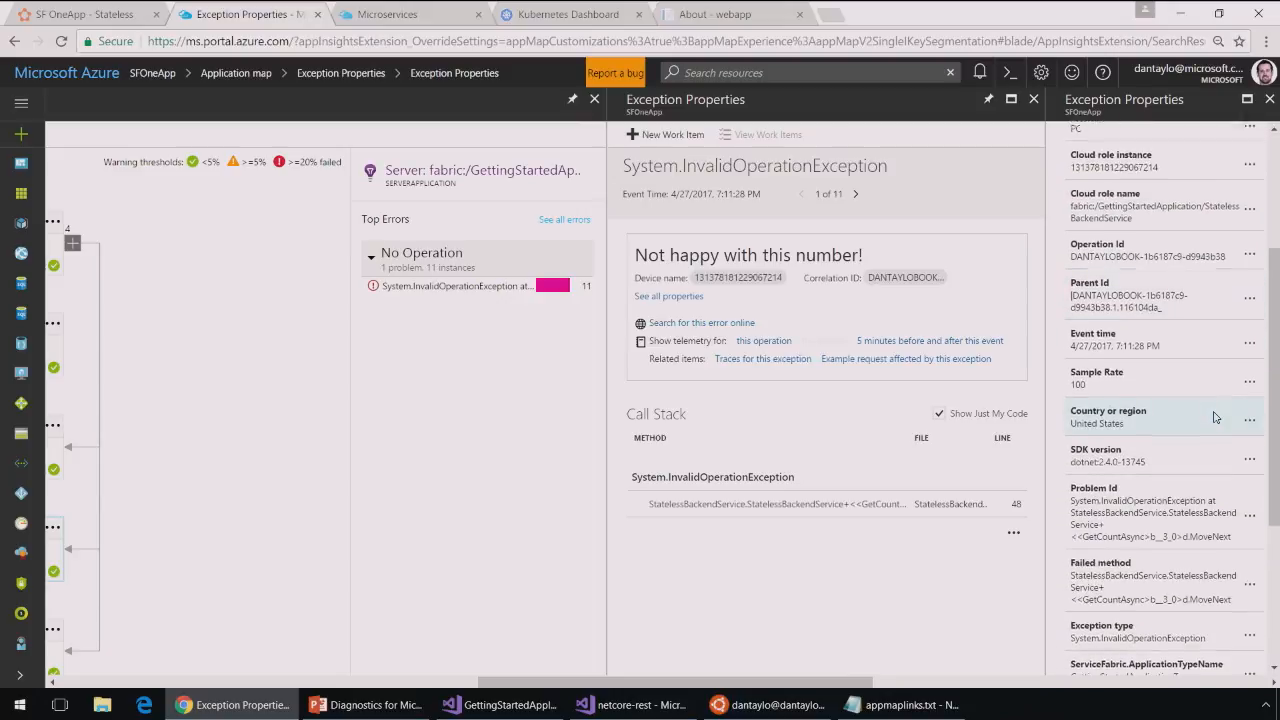
{"action": "scroll", "scroll_direction": "down", "scroll_amount": 3}
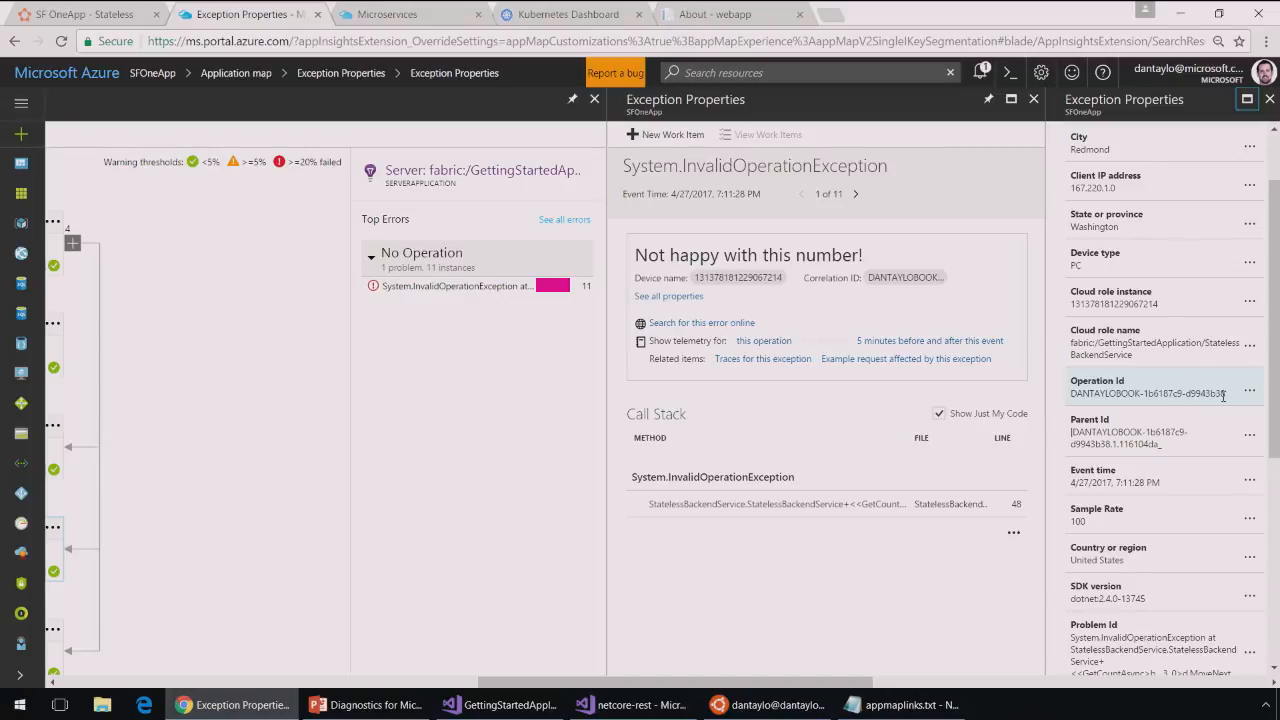
{"action": "double_click", "coordinate": [1202, 392]}
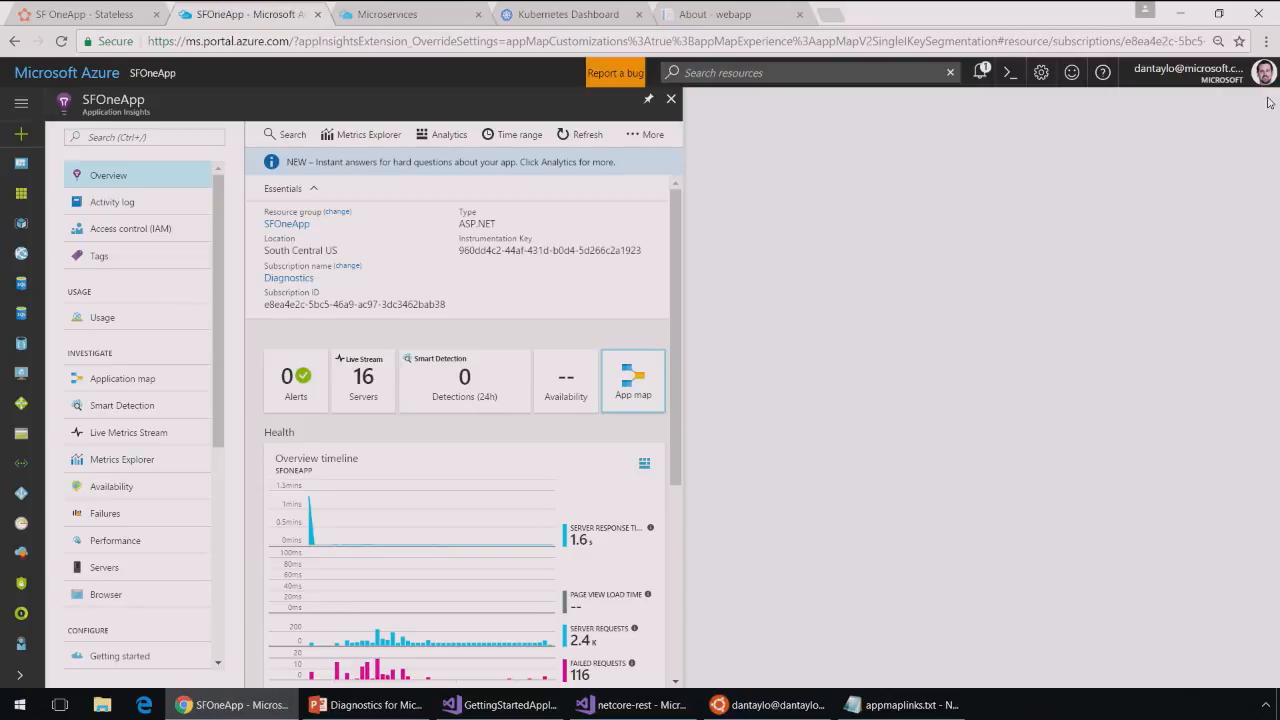
Search telemetry for operation ID DANTAYLOBOOK-1b6181c9-d9943b38, listing its 7 related items
{"action": "left_click", "coordinate": [632, 380]}
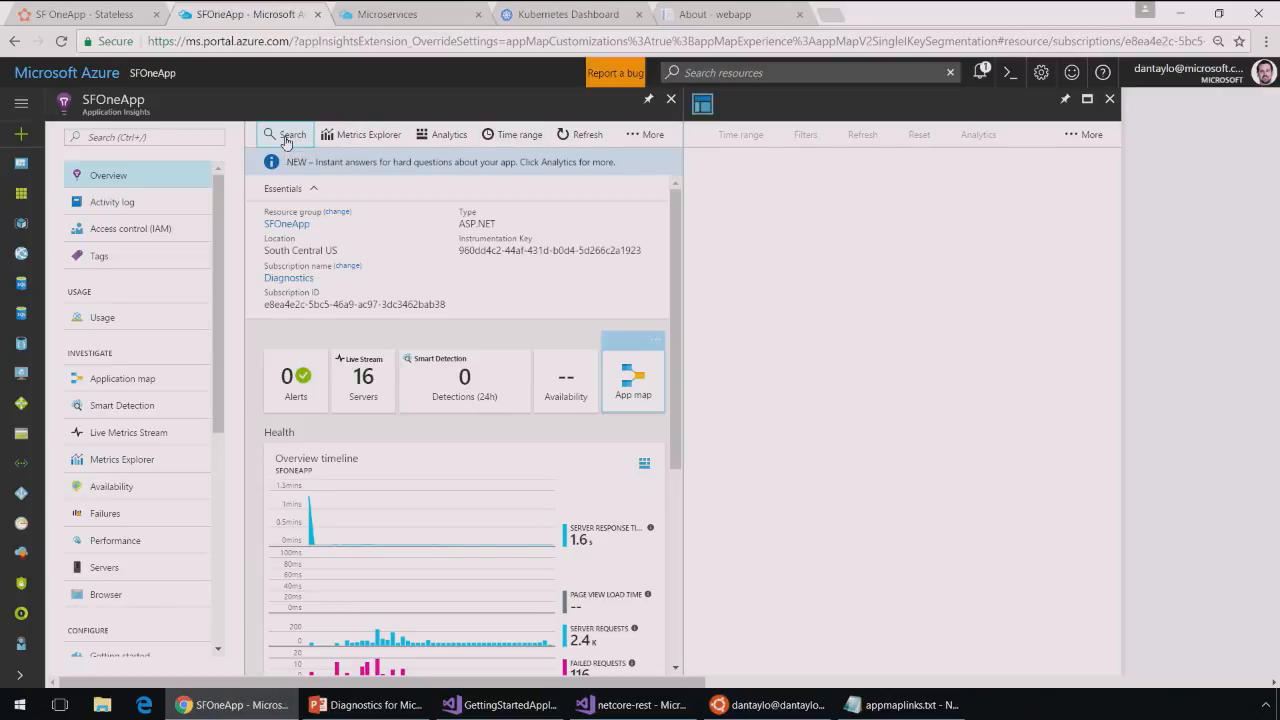
{"action": "left_click", "coordinate": [284, 134]}
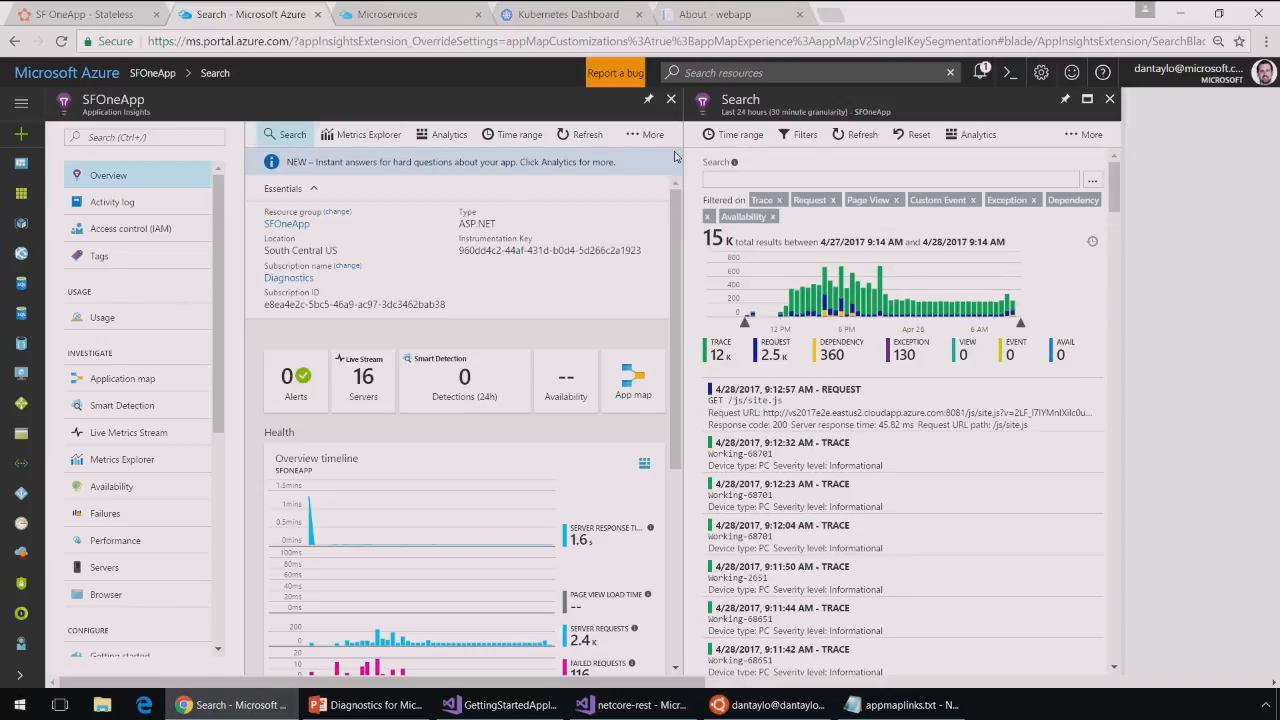
{"action": "type", "text": "DANTAYLOBOOK-1b6181c9-d9943b38"}
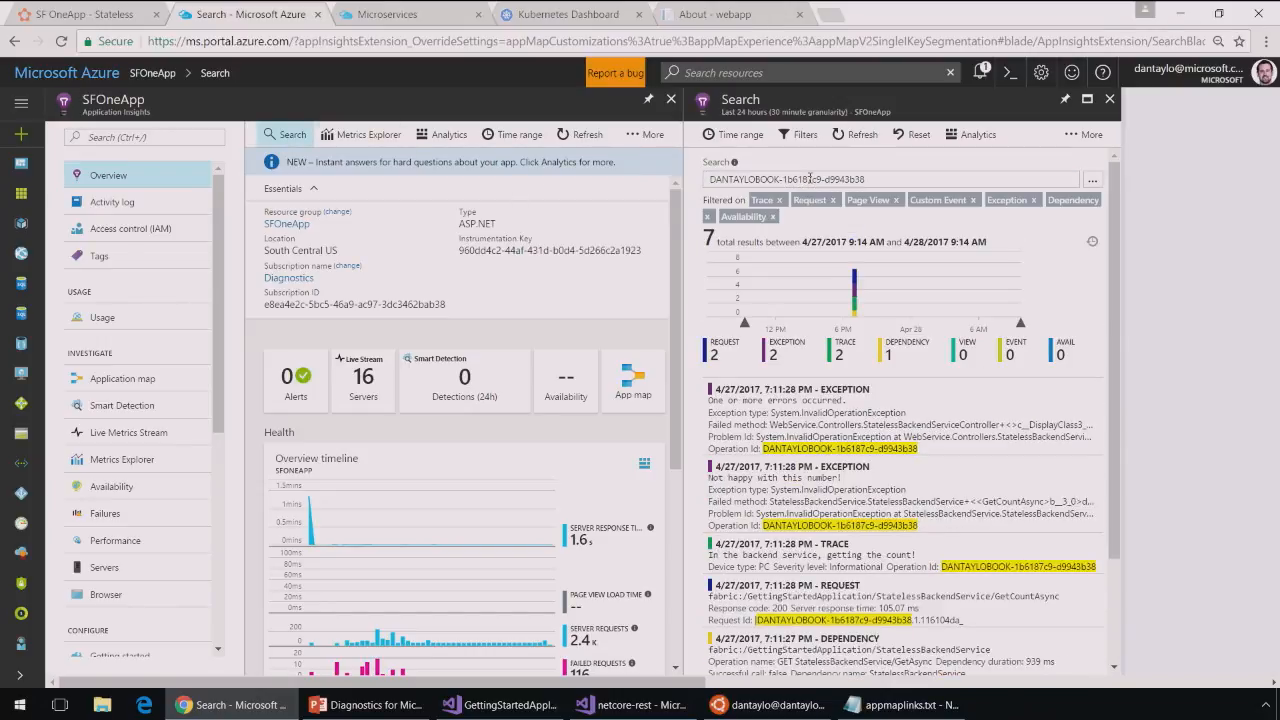
{"action": "scroll", "scroll_direction": "down", "scroll_amount": 3}
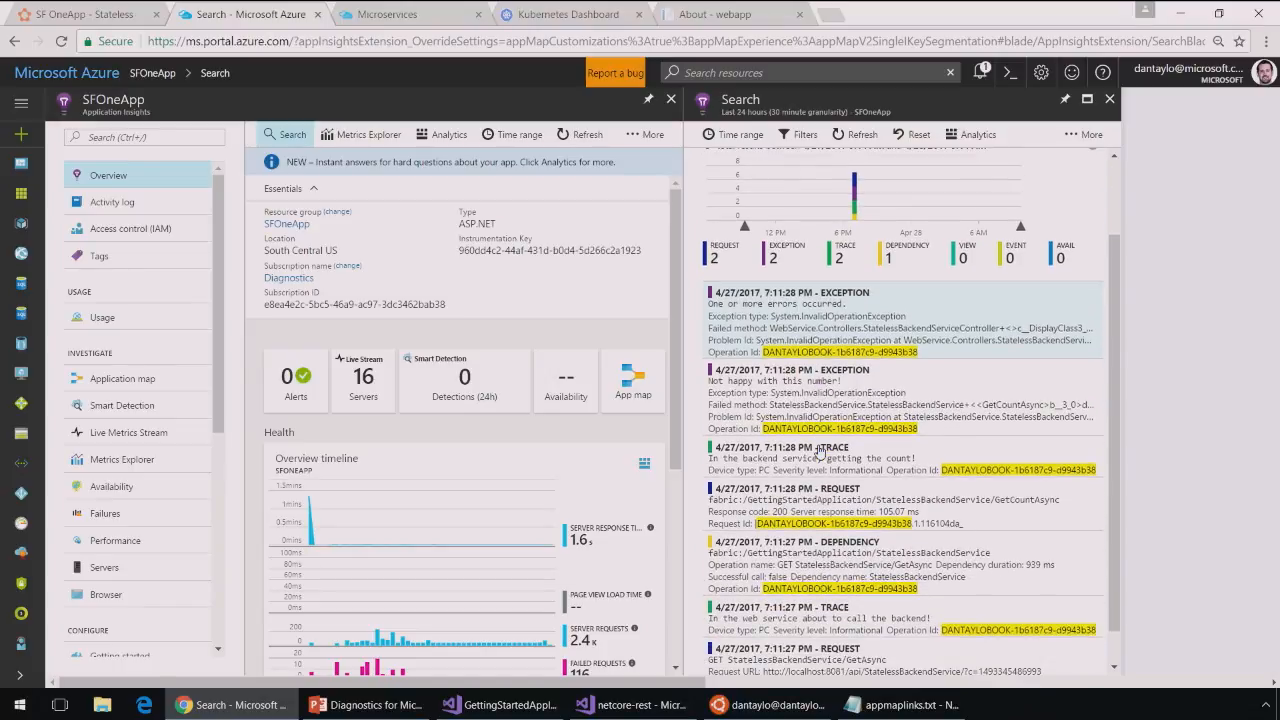
{"action": "scroll", "scroll_direction": "down", "scroll_amount": 3}
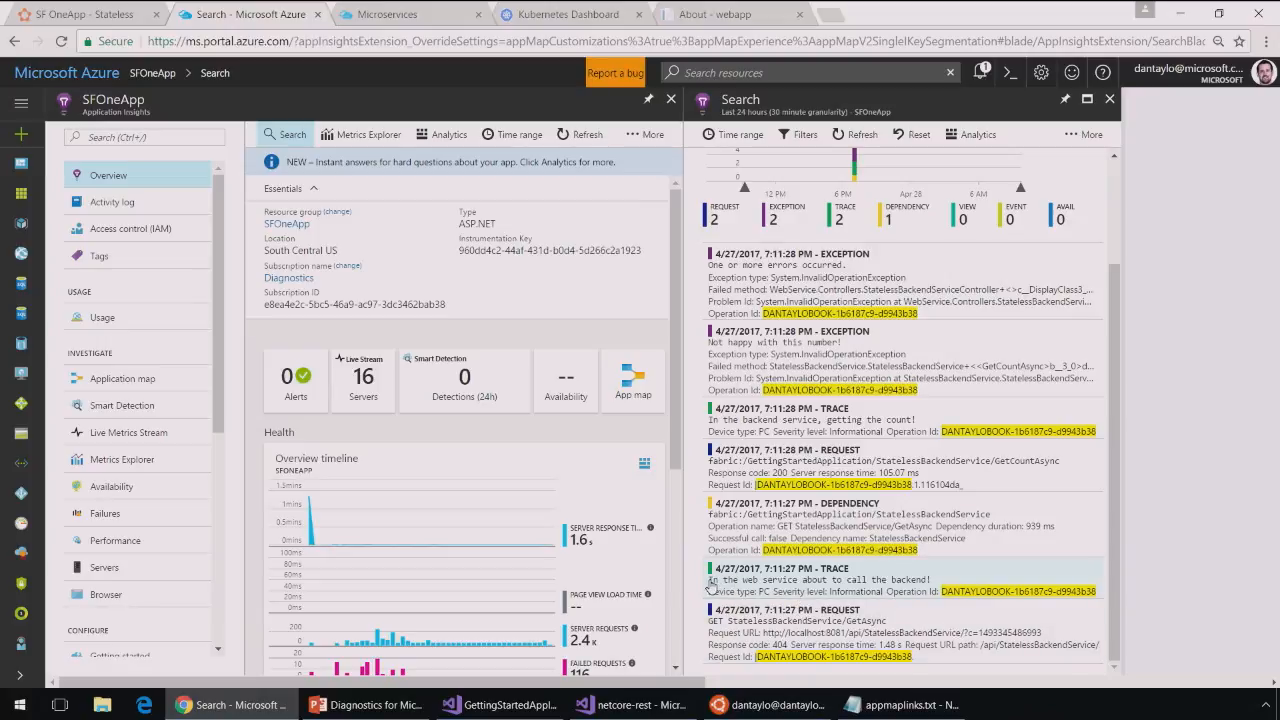
{"action": "mouse_move", "coordinate": [804, 588]}
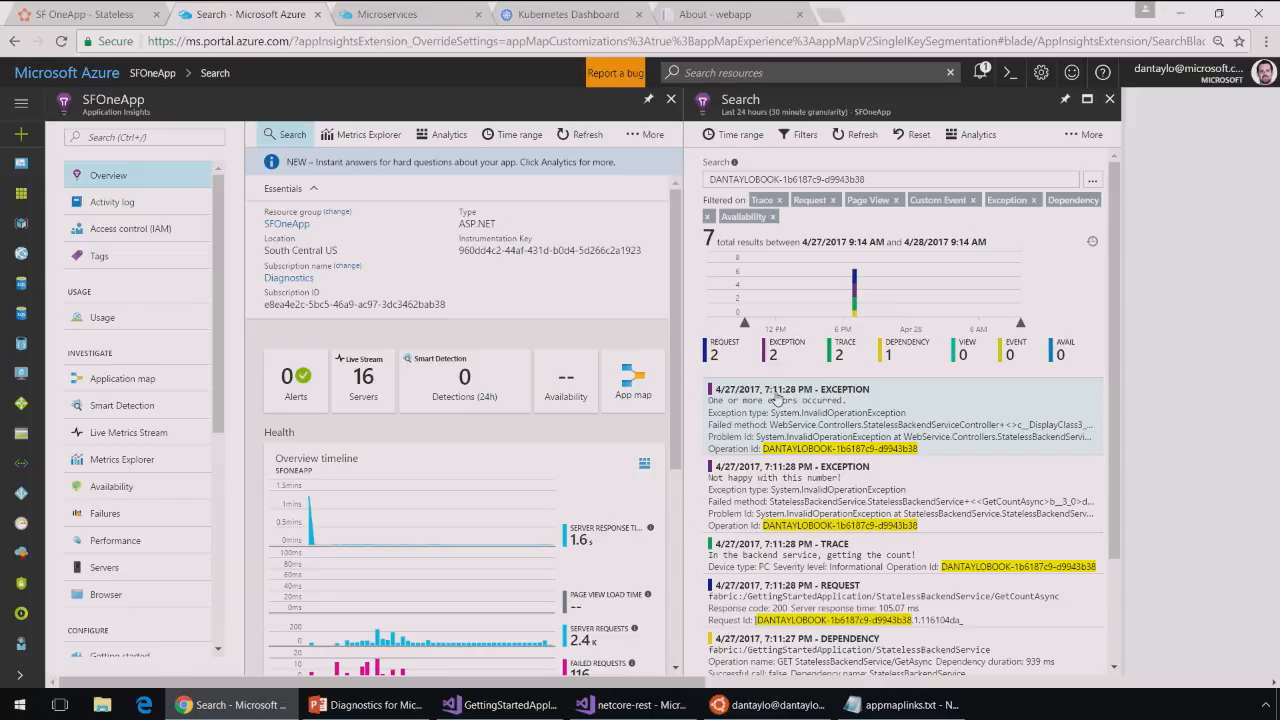
Review the correlated exceptions, traces, requests and dependencies, then move to Visual Studio
{"action": "left_click", "coordinate": [890, 180]}
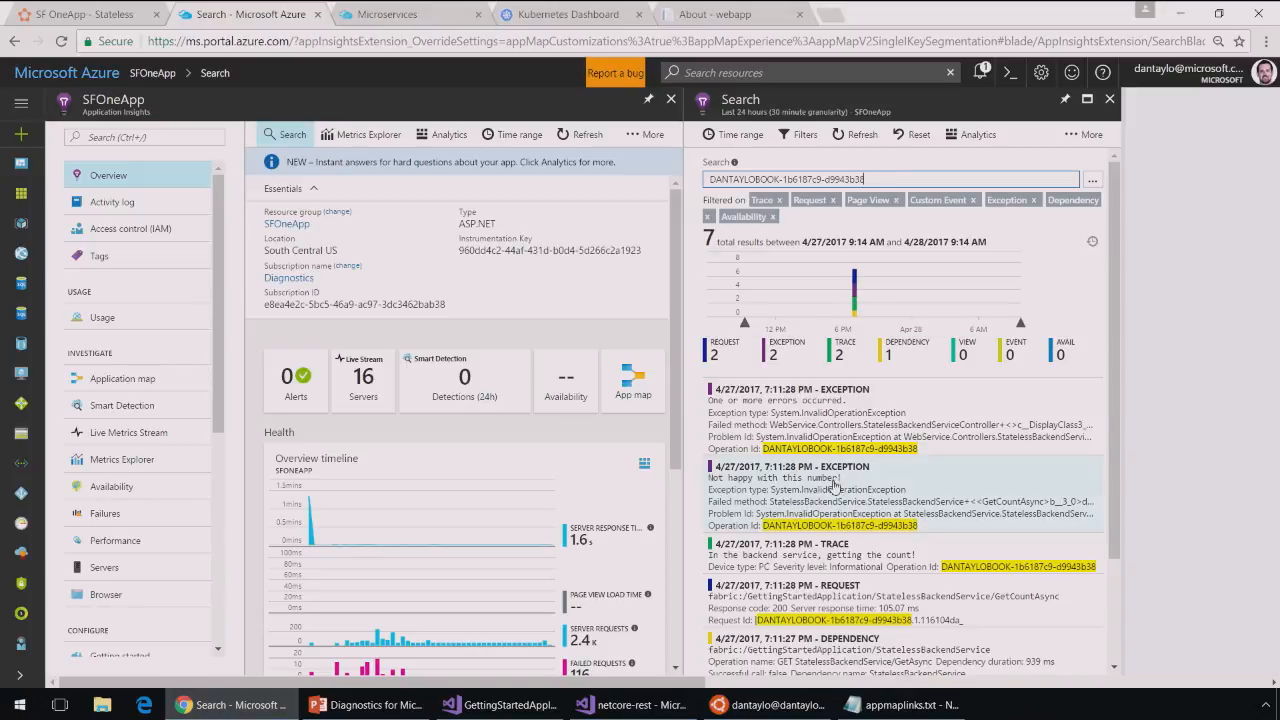
{"action": "scroll", "scroll_direction": "down", "scroll_amount": 3}
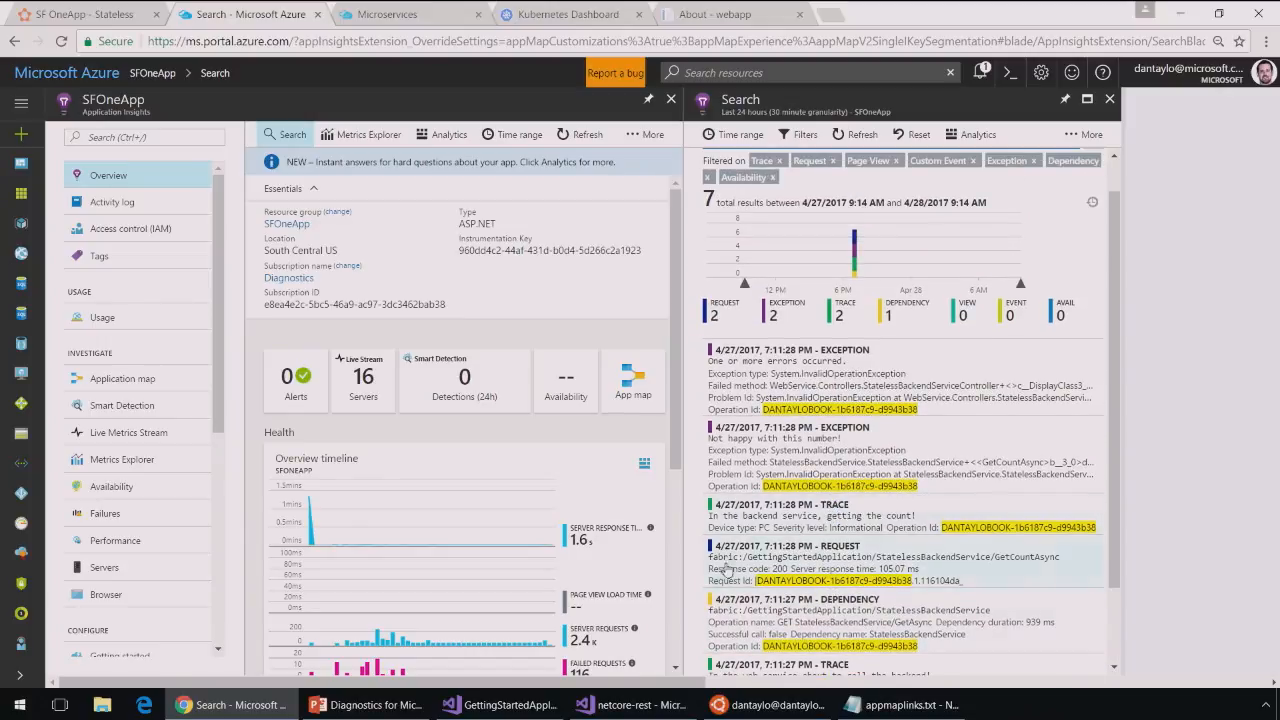
{"action": "left_click", "coordinate": [500, 704]}
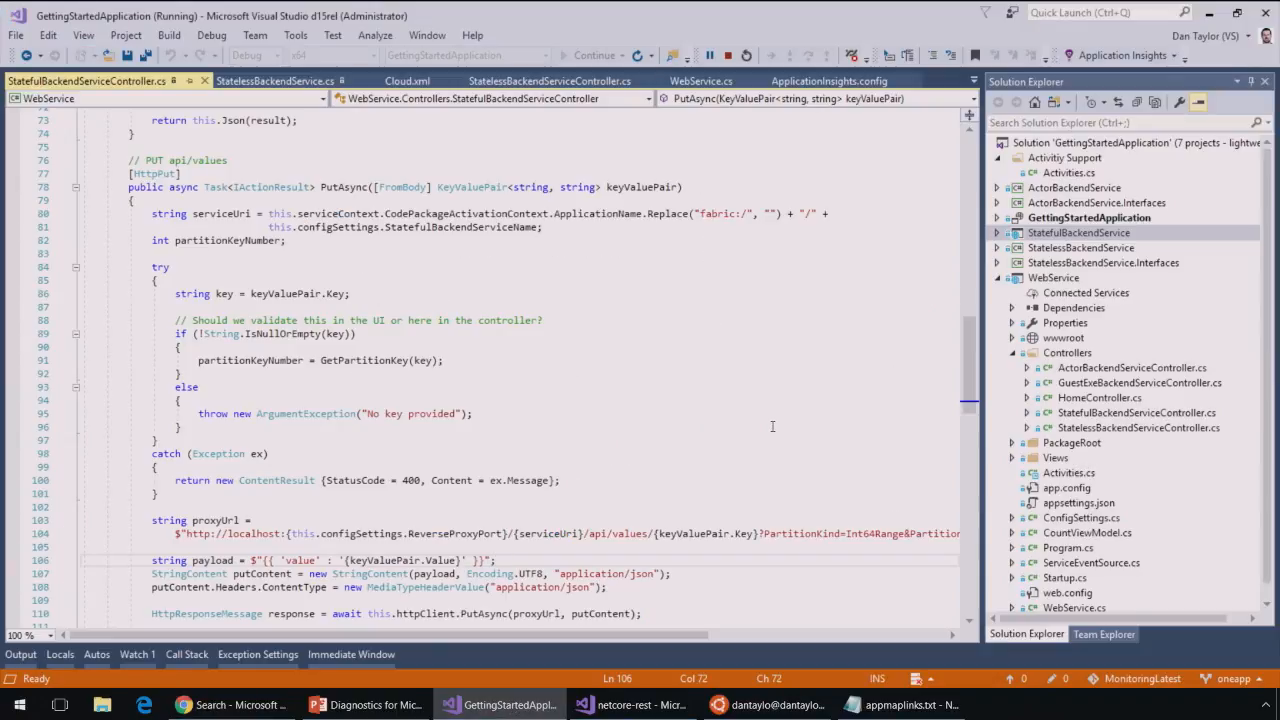
{"action": "mouse_move", "coordinate": [1078, 216]}
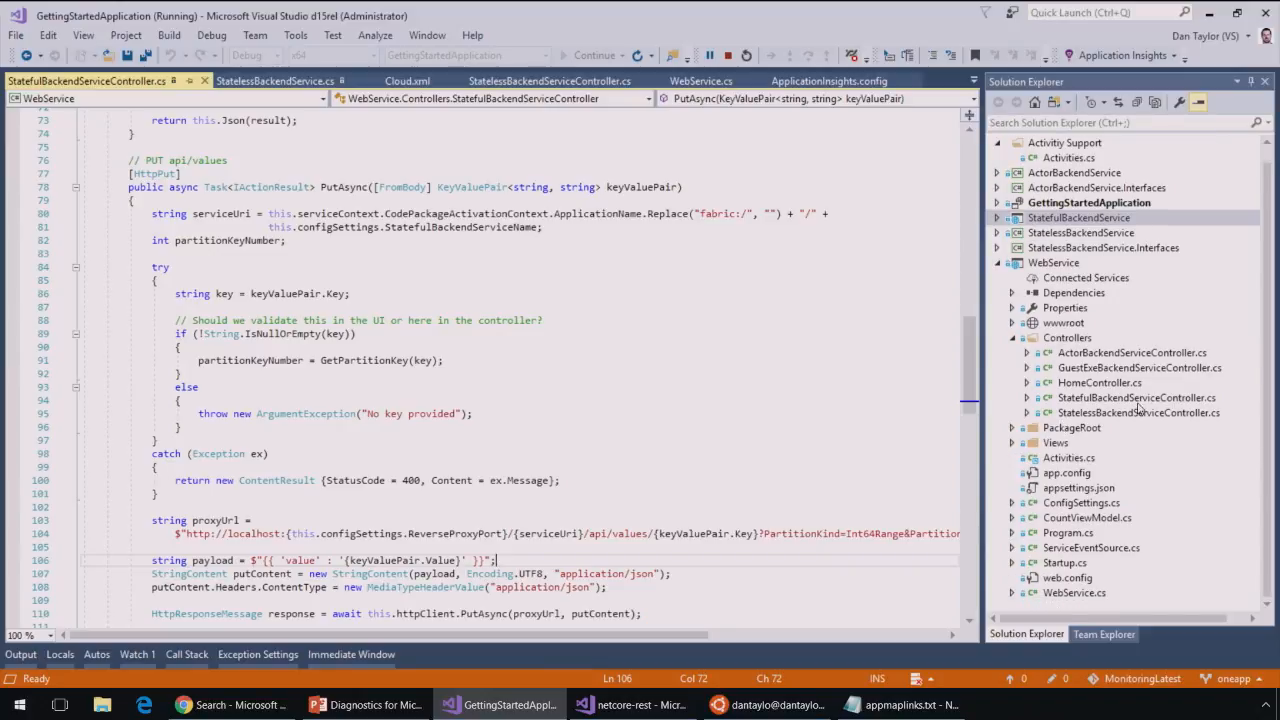
{"action": "mouse_move", "coordinate": [1112, 420]}
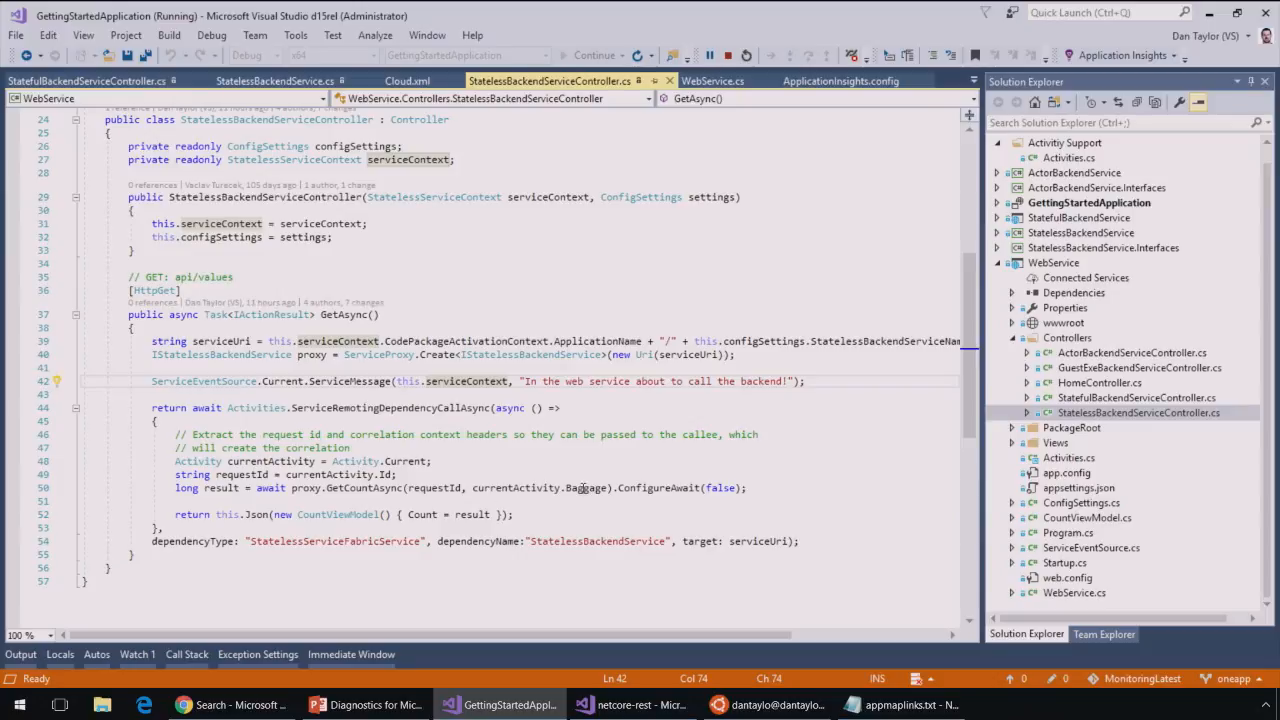
{"action": "mouse_move", "coordinate": [474, 514]}
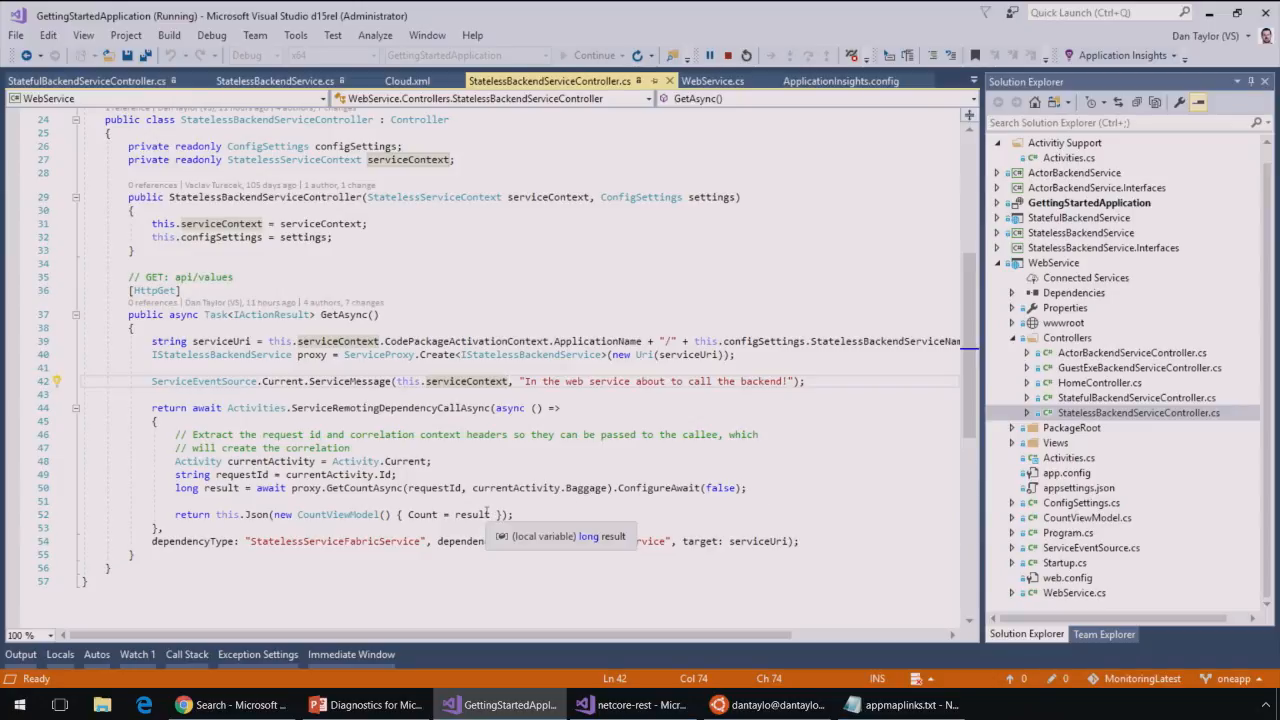
{"action": "mouse_move", "coordinate": [118, 422]}
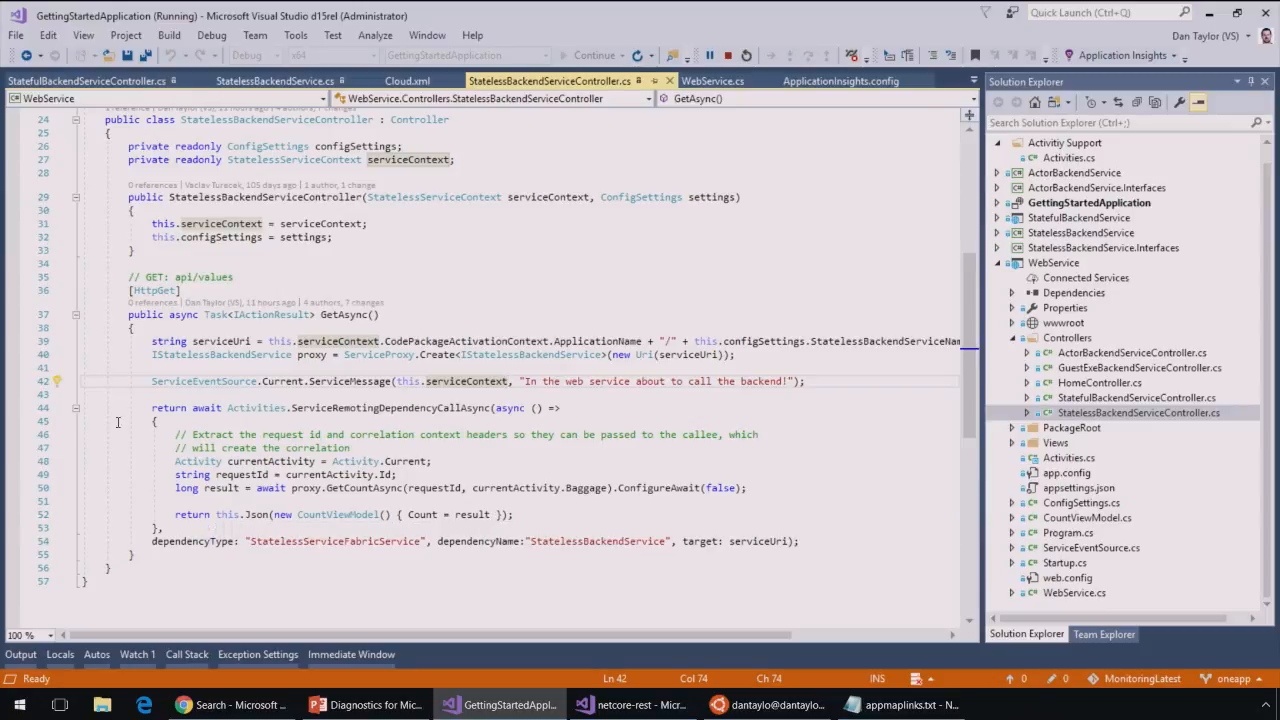
Highlight GetAsync's ServiceRemotingDependencyCallAsync wrapper around GetCountAsync and expand the StatelessBackendService project
{"action": "left_click_drag", "start_coordinate": [152, 408], "coordinate": [170, 528]}
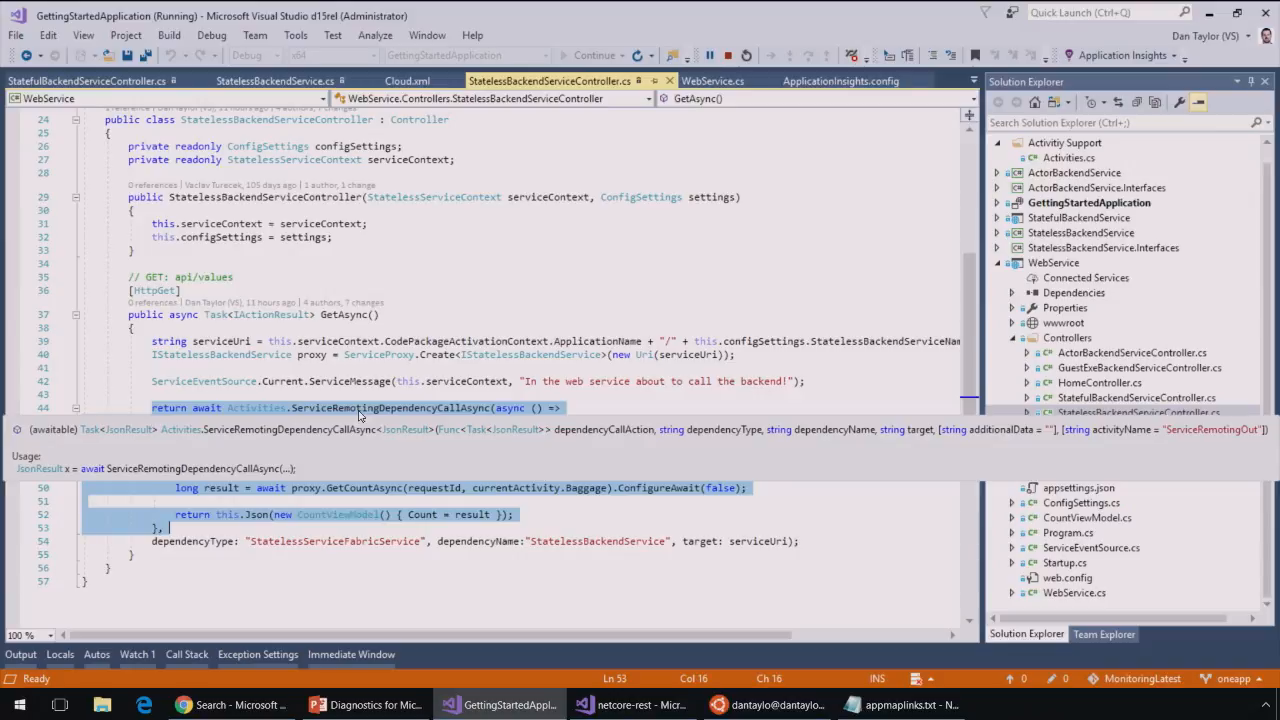
{"action": "mouse_move", "coordinate": [360, 410]}
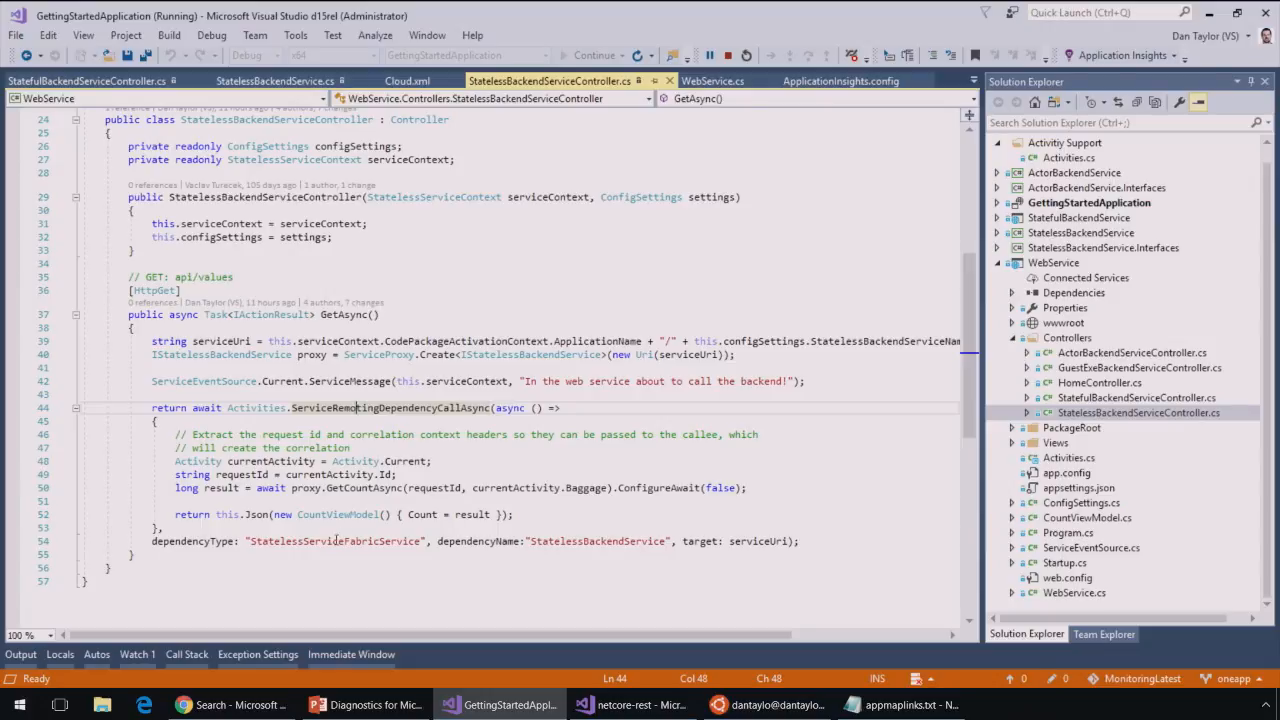
{"action": "mouse_move", "coordinate": [596, 536]}
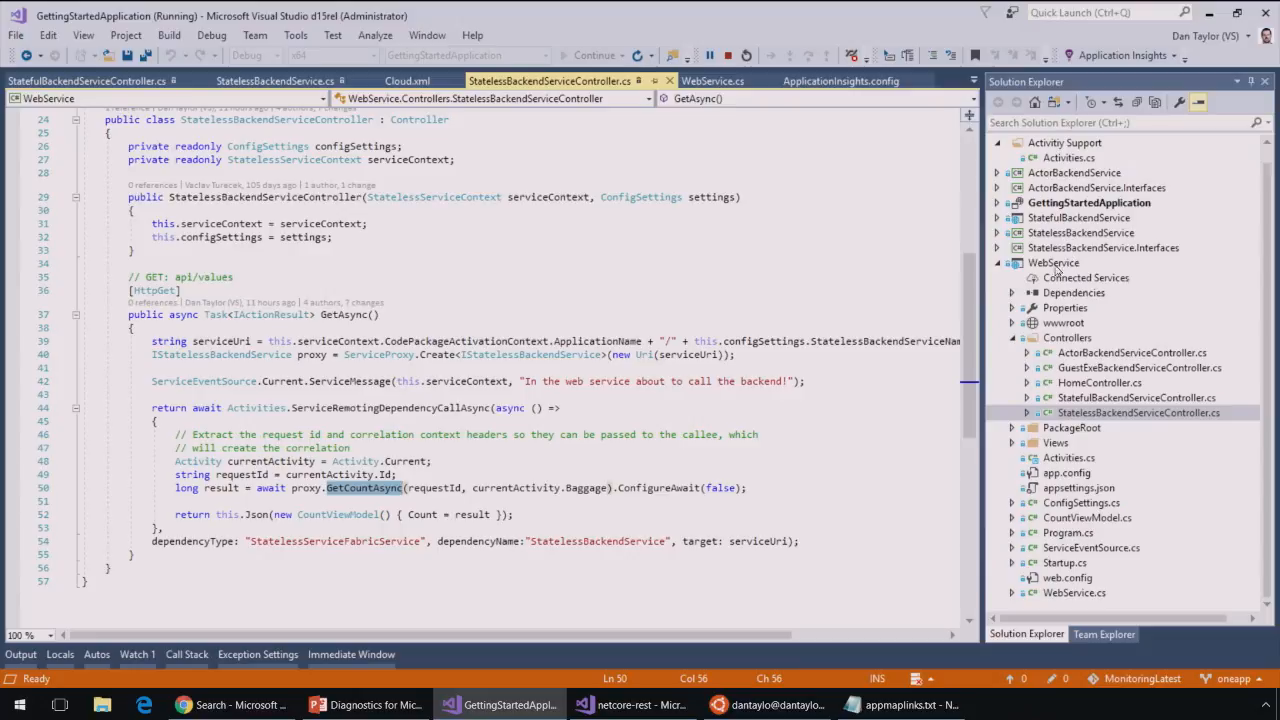
{"action": "left_click", "coordinate": [996, 232]}
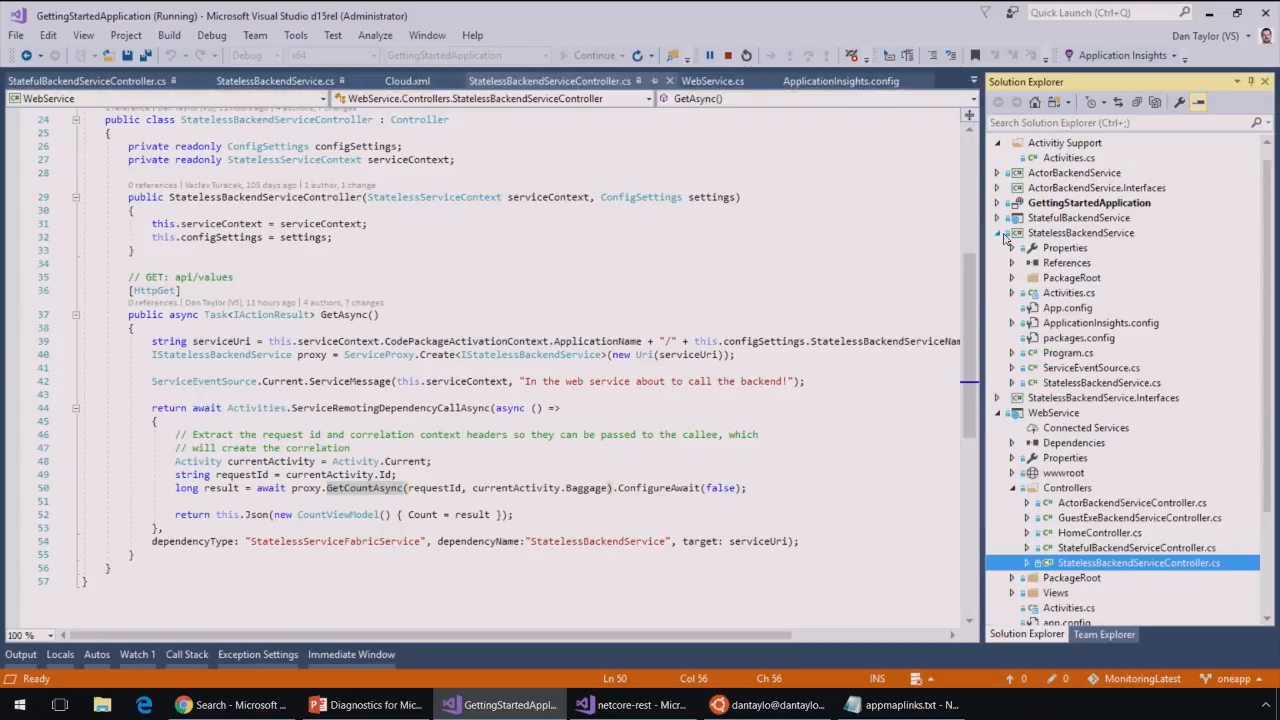
Show StatelessBackendService.cs GetCountAsync throwing 'Not happy with this number!' on every fifth count
{"action": "left_click", "coordinate": [276, 80]}
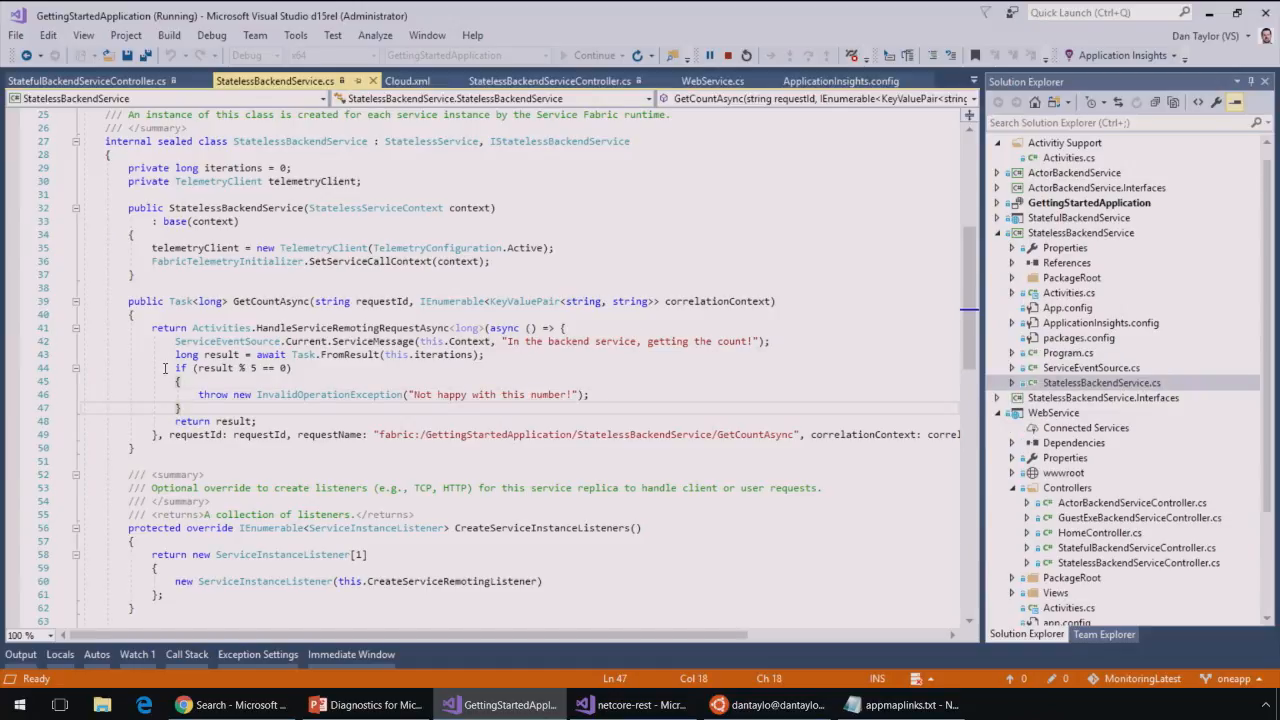
{"action": "left_click_drag", "start_coordinate": [180, 368], "coordinate": [184, 408]}
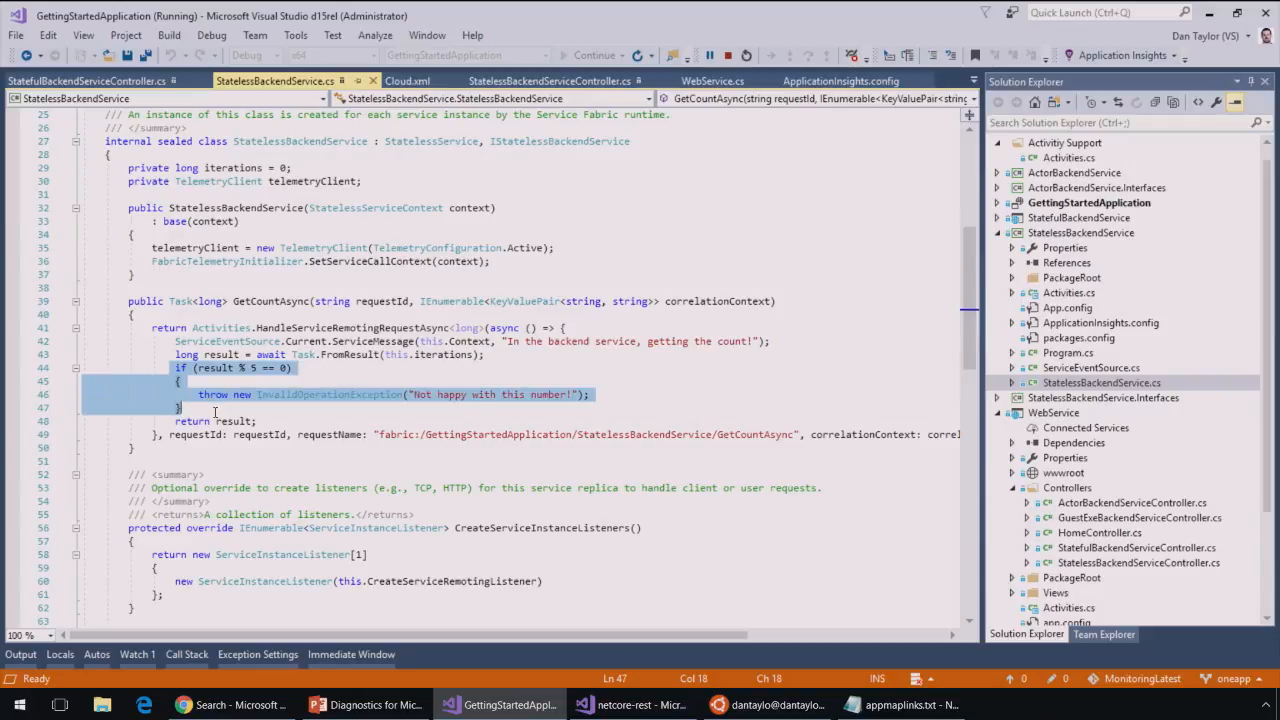
{"action": "mouse_move", "coordinate": [450, 394]}
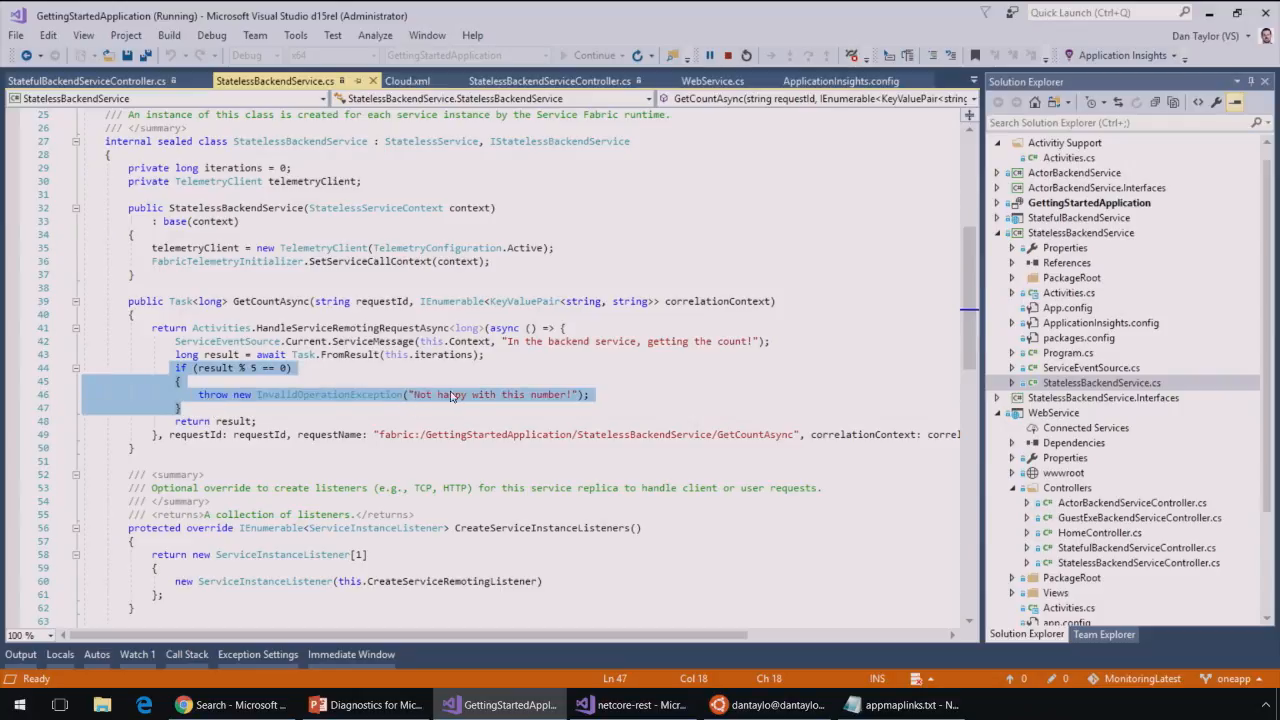
{"action": "left_click", "coordinate": [452, 394]}
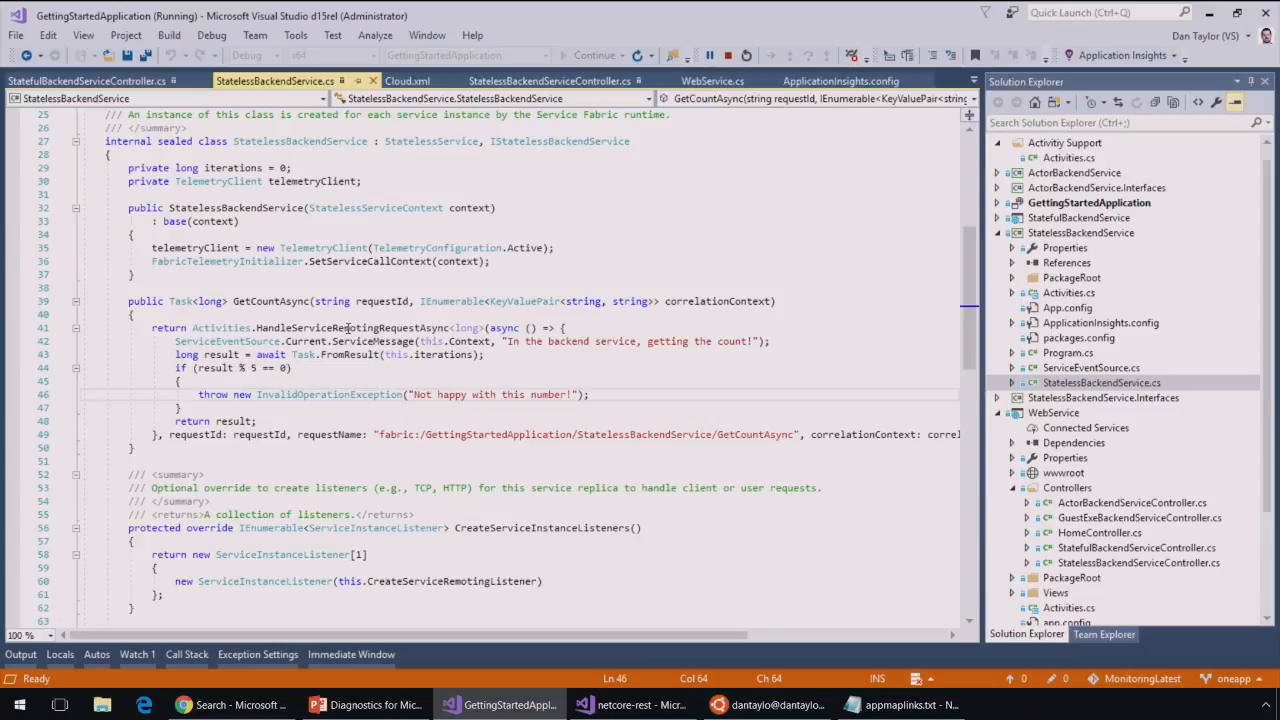
{"action": "mouse_move", "coordinate": [704, 308]}
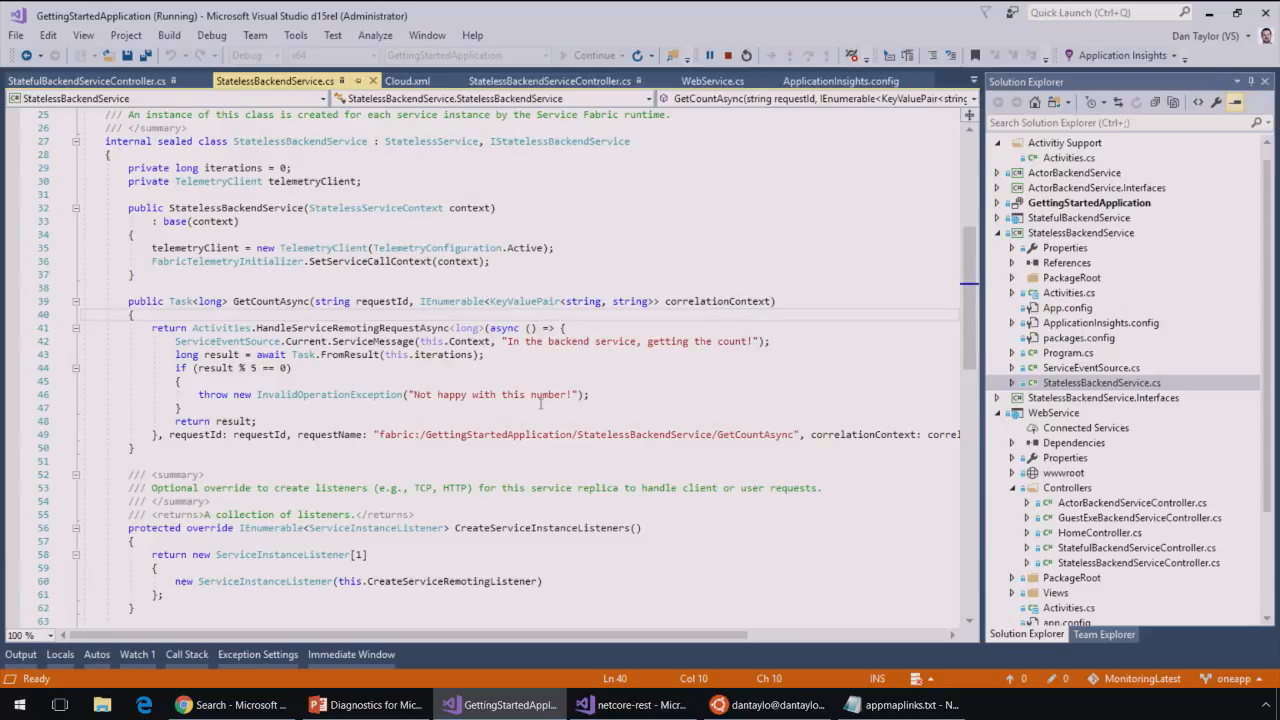
{"action": "mouse_move", "coordinate": [360, 410]}
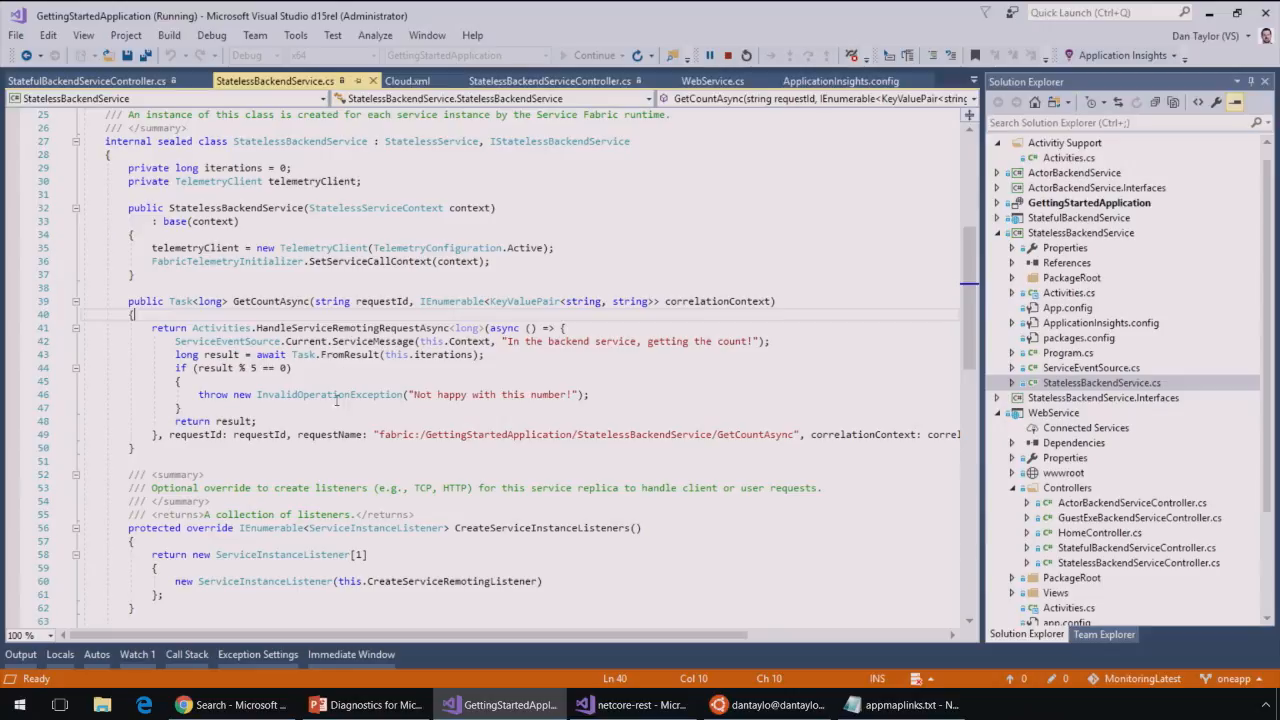
{"action": "left_click", "coordinate": [330, 394]}
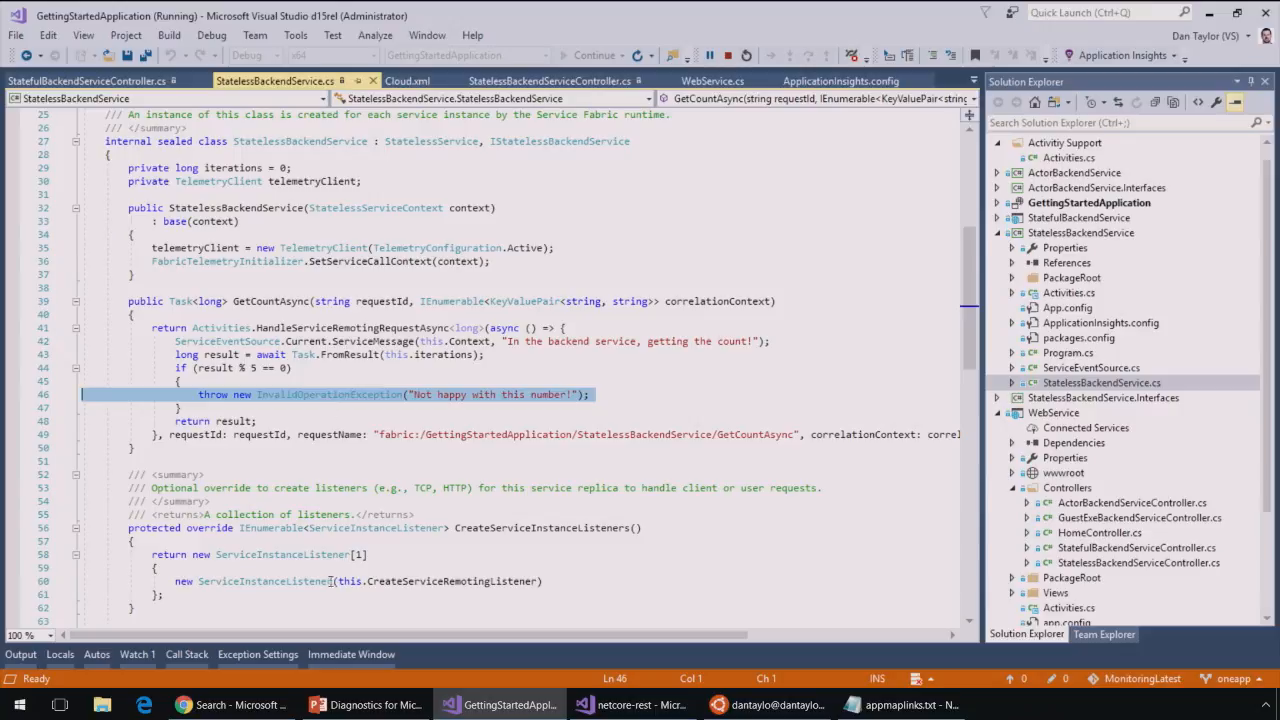
Return to PowerPoint and advance to the 'Docker with Kubernetes' demo slide
{"action": "left_click", "coordinate": [318, 704]}
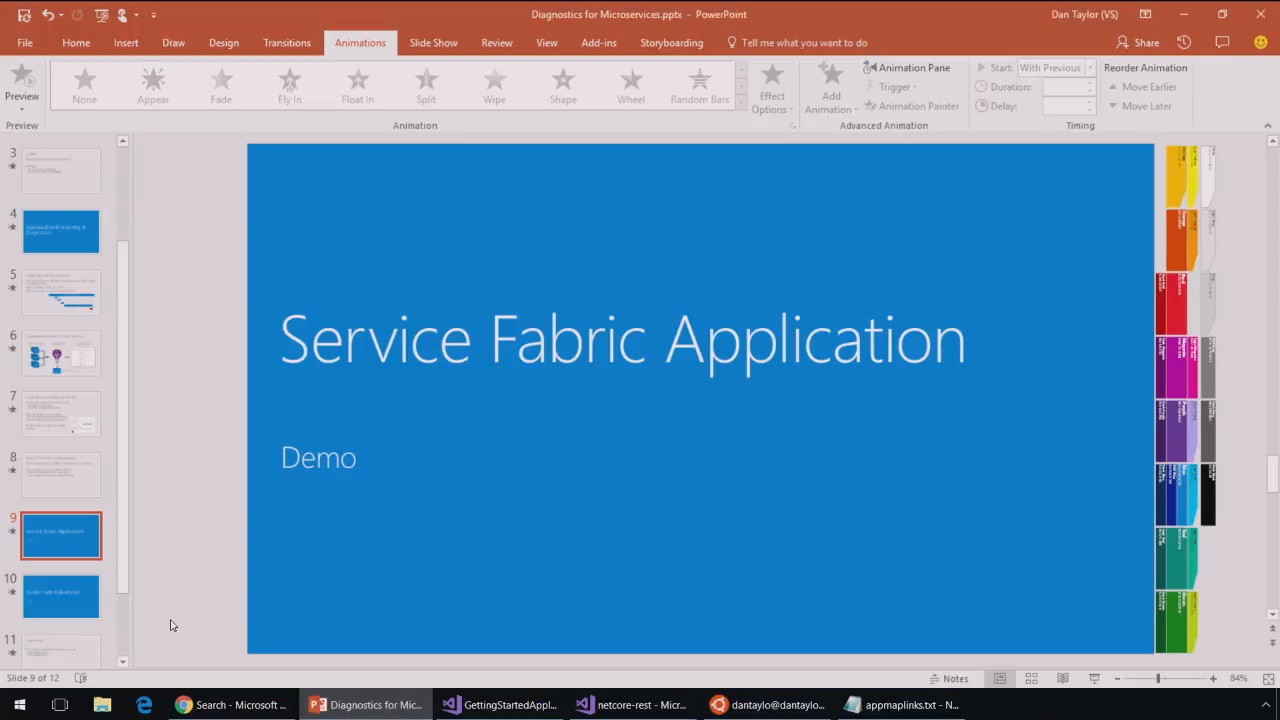
{"action": "left_click", "coordinate": [60, 596]}
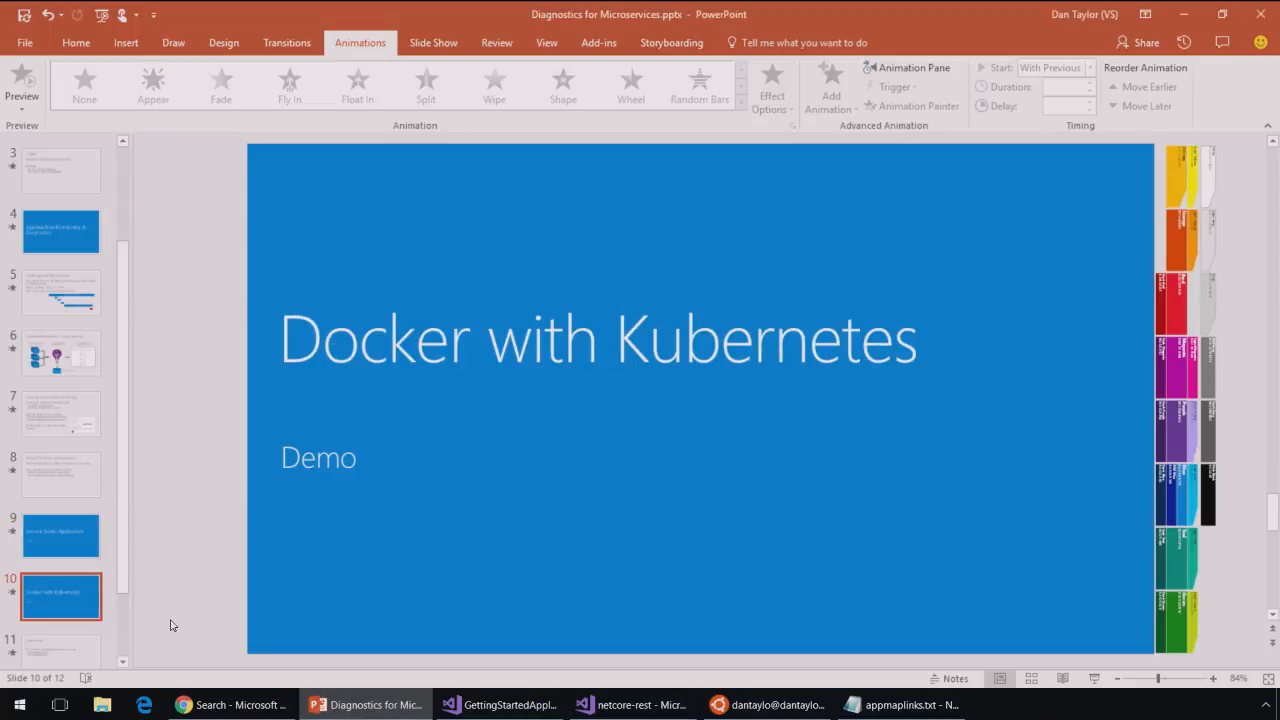